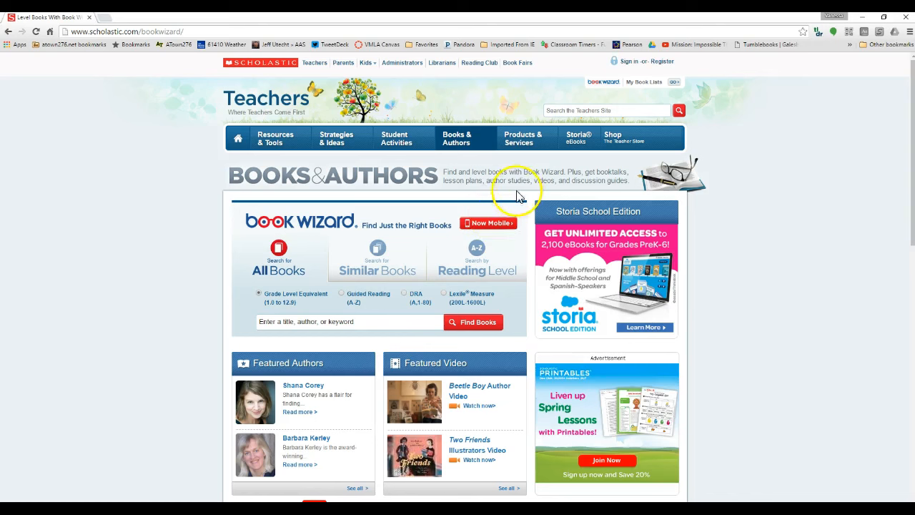
mouse_move(665, 68)
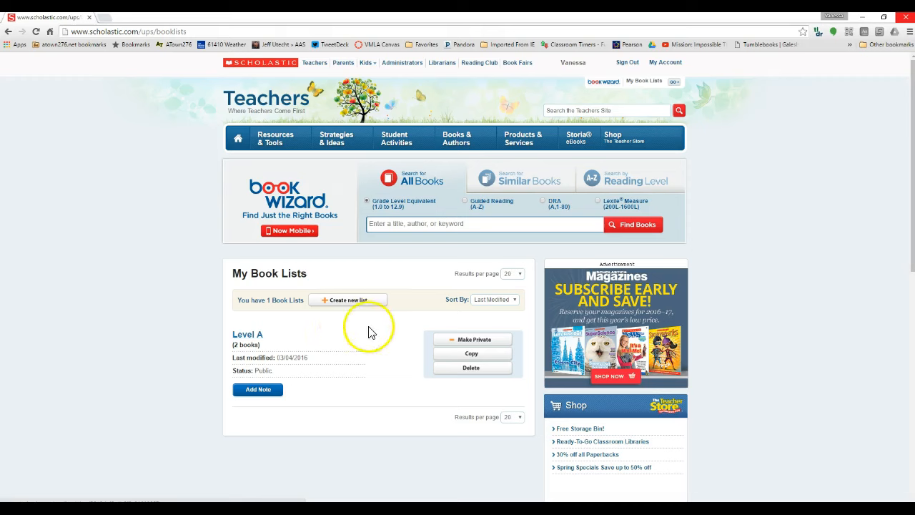
mouse_move(391, 333)
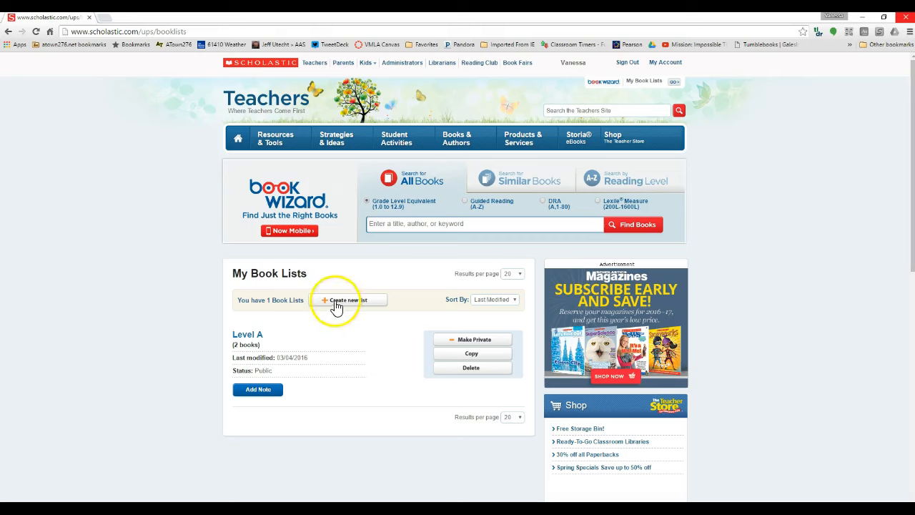
mouse_move(370, 304)
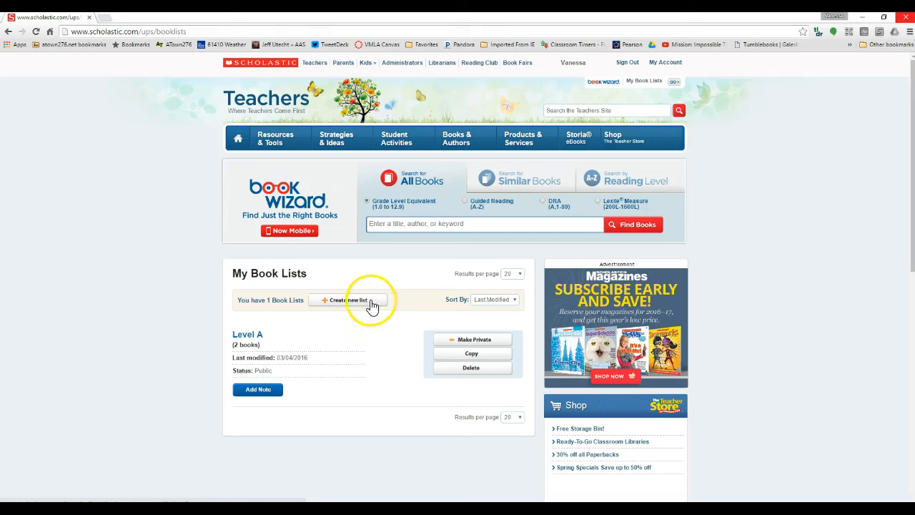
Step: Start a new book list, name it 'Level B', and submit it
click(349, 299)
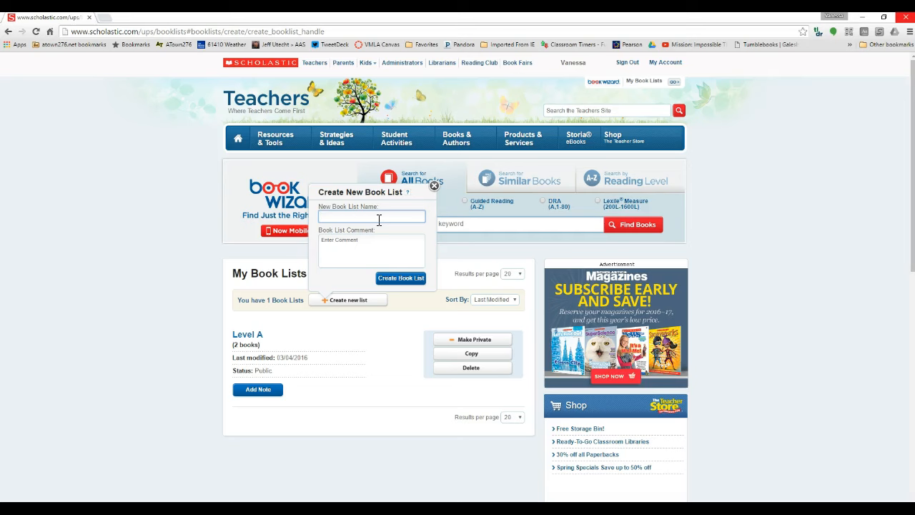
text(Level B)
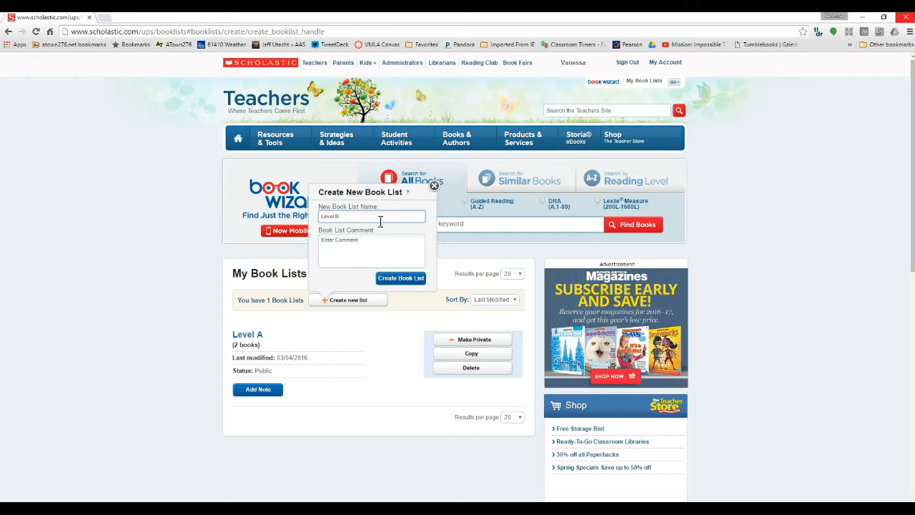
click(371, 250)
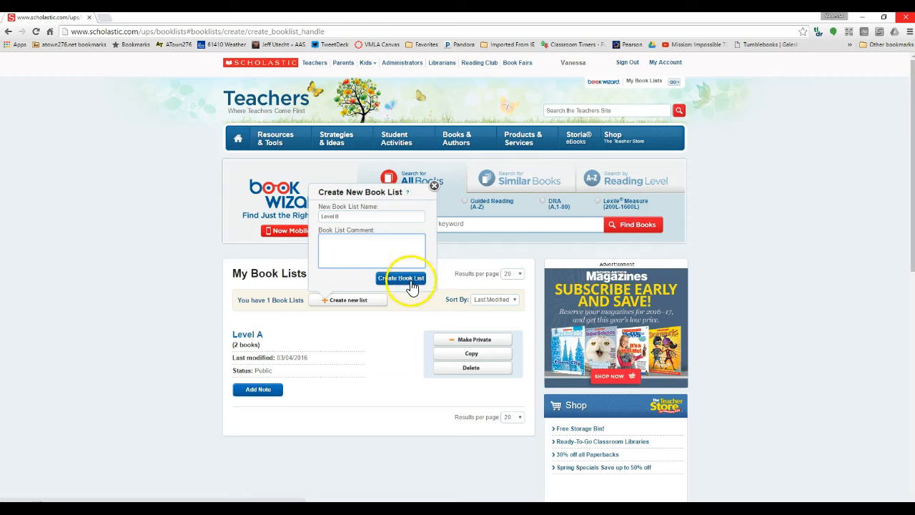
click(401, 278)
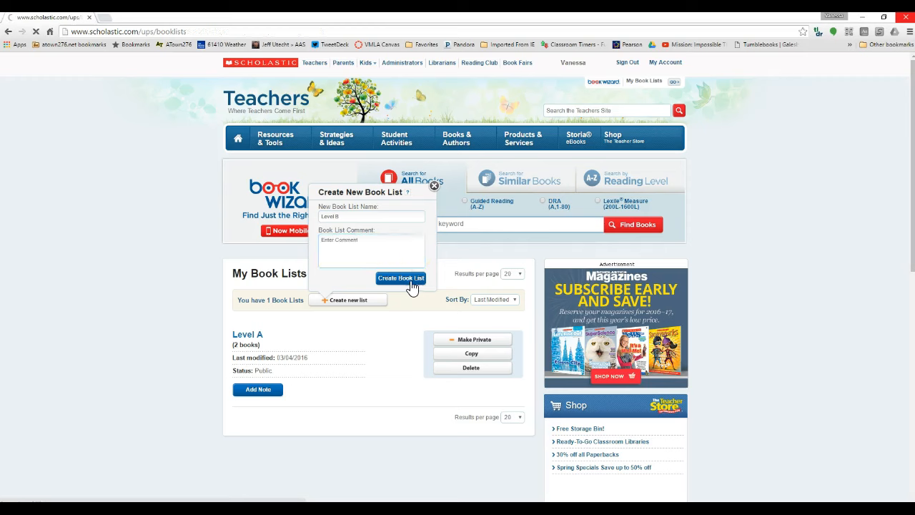
click(401, 278)
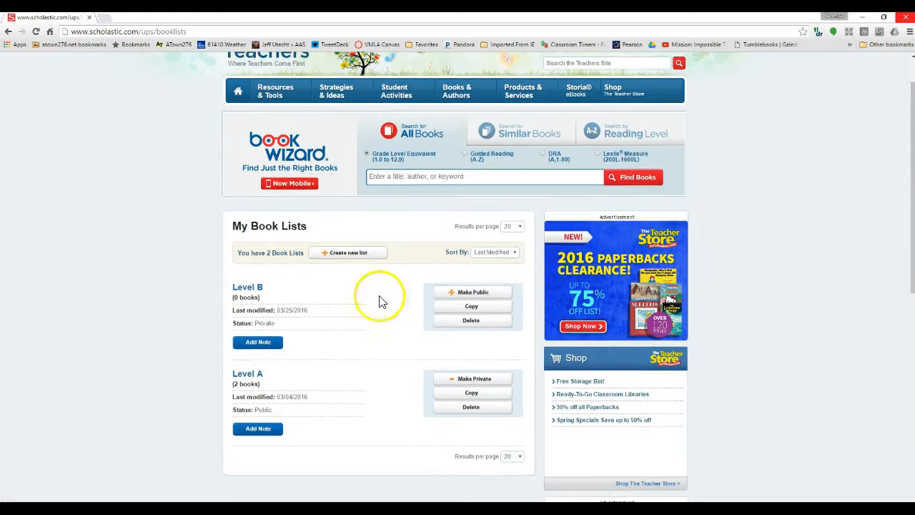
mouse_move(340, 306)
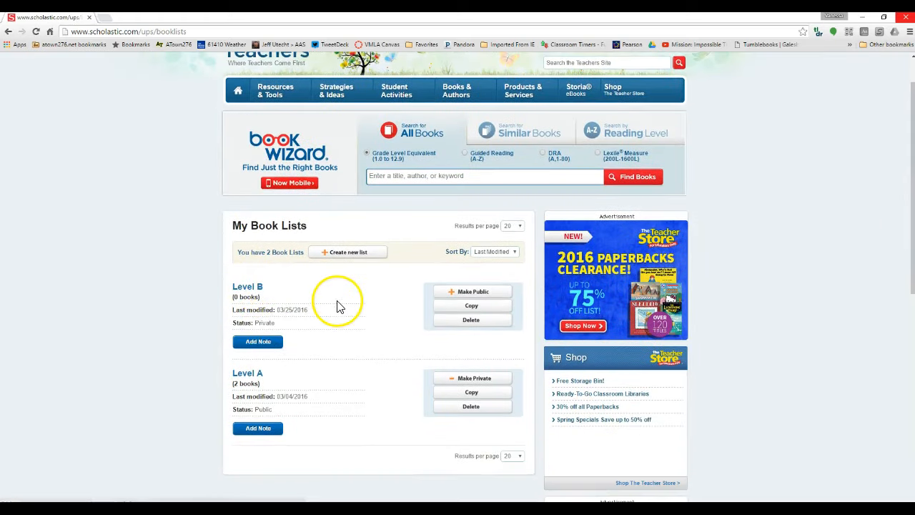
mouse_move(236, 304)
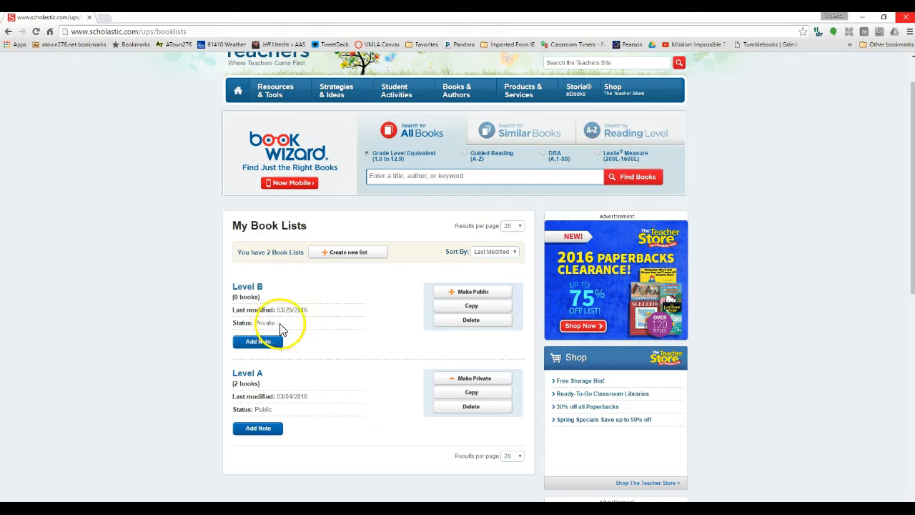
mouse_move(452, 295)
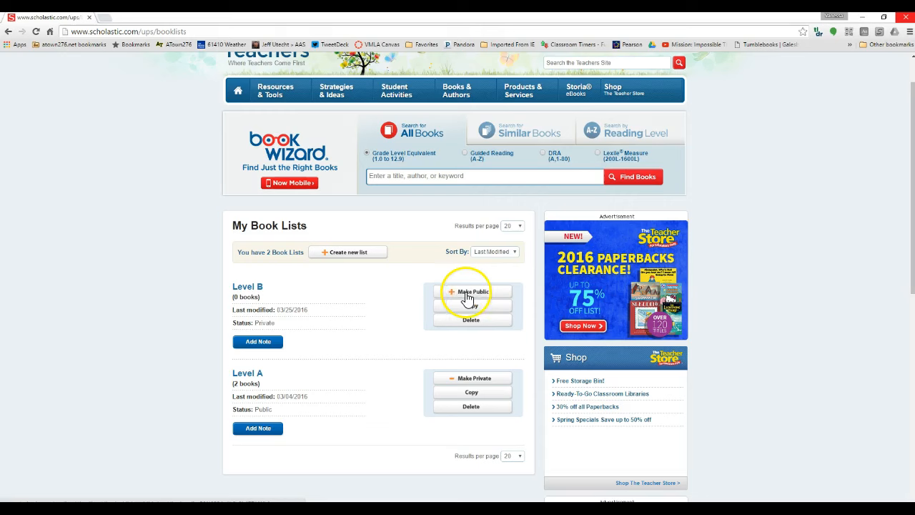
click(471, 292)
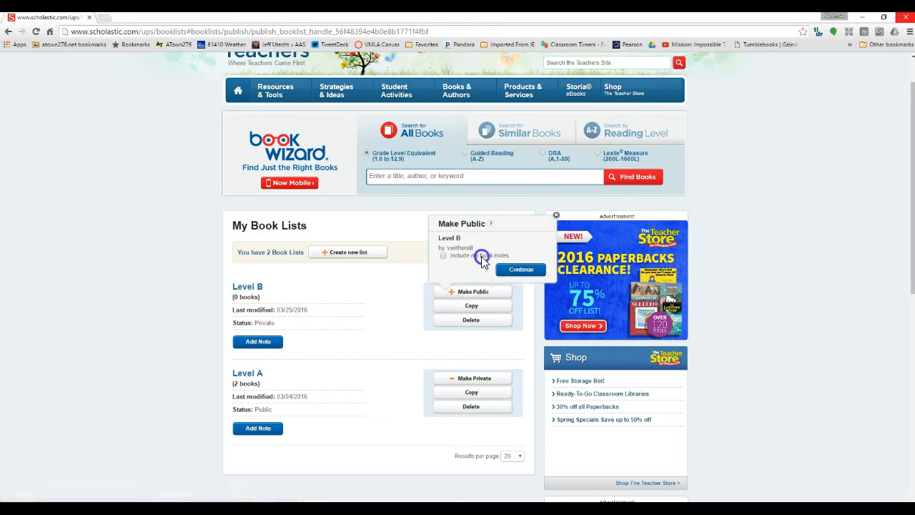
click(520, 270)
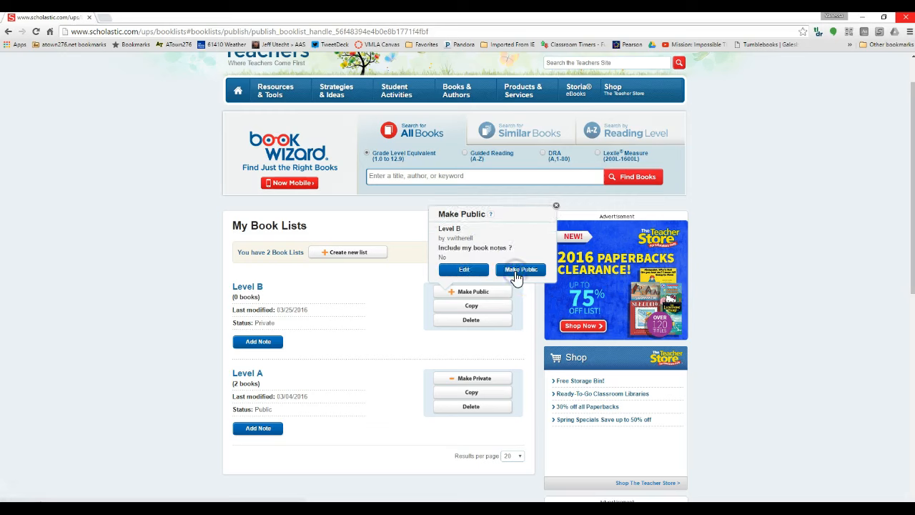
mouse_move(507, 236)
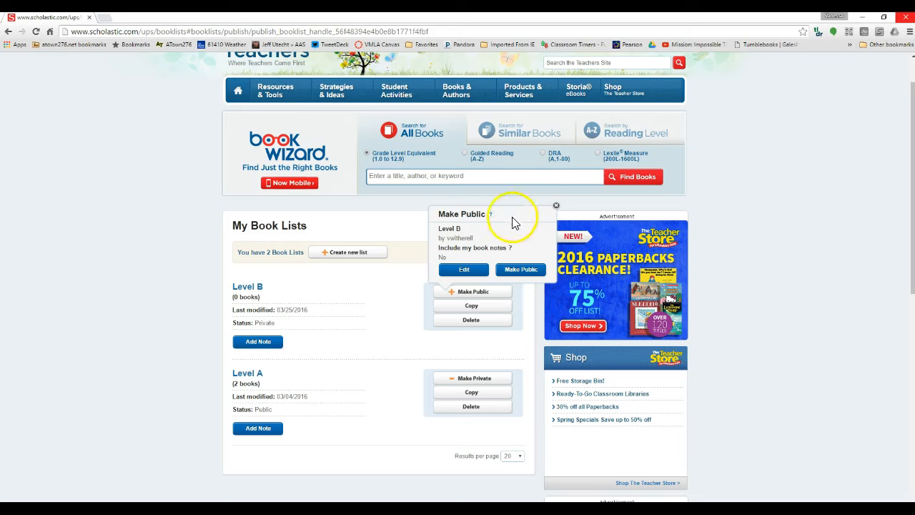
click(556, 206)
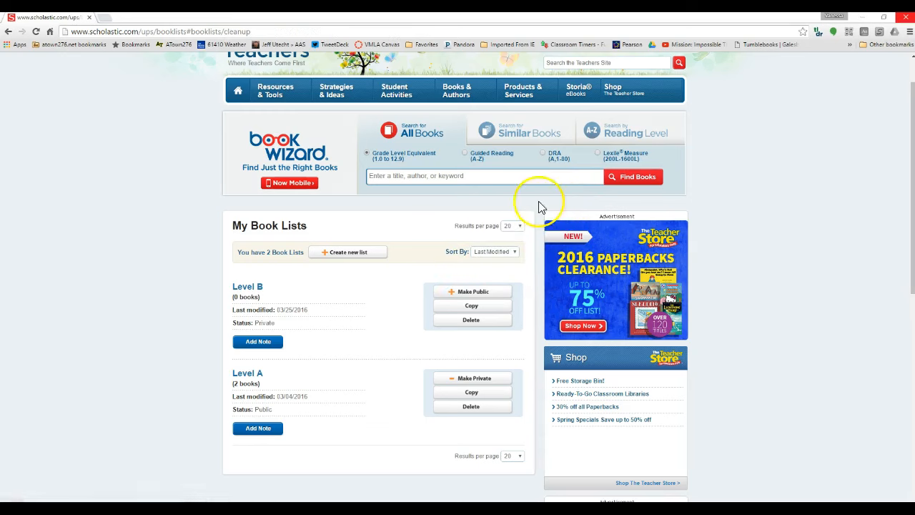
mouse_move(542, 206)
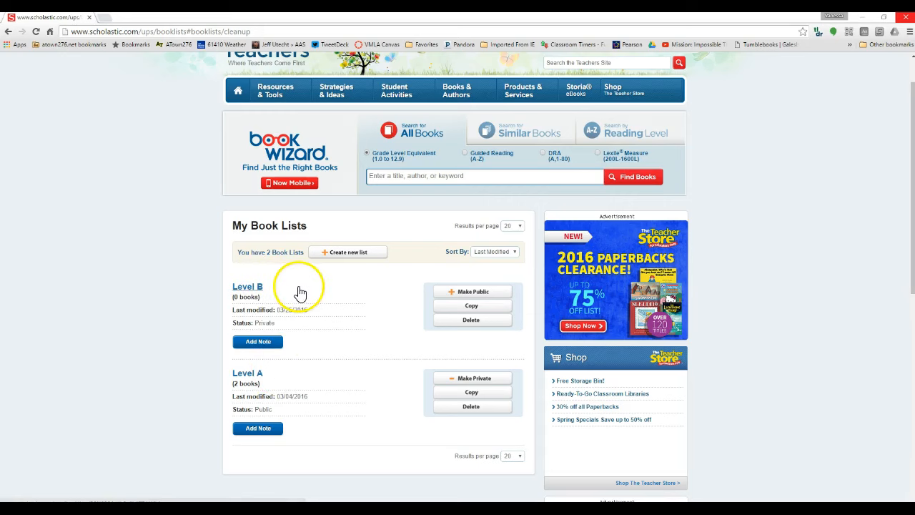
mouse_move(407, 286)
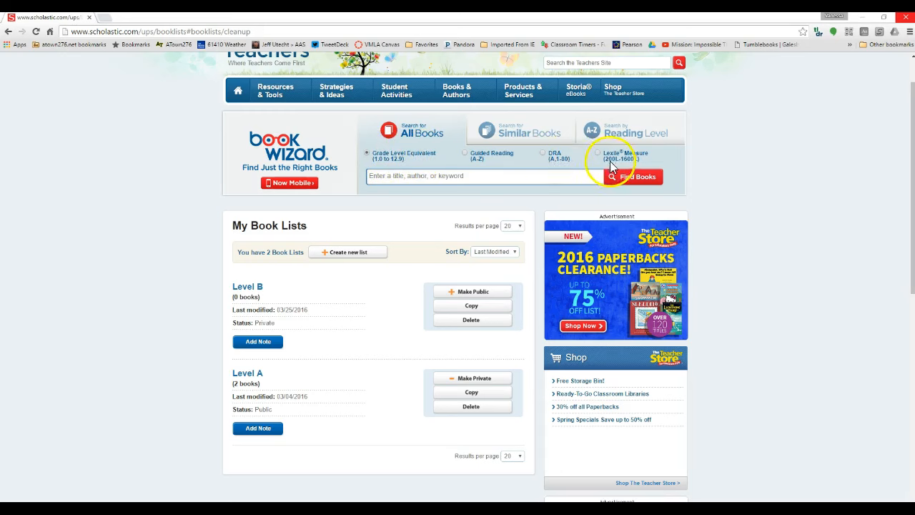
mouse_move(464, 157)
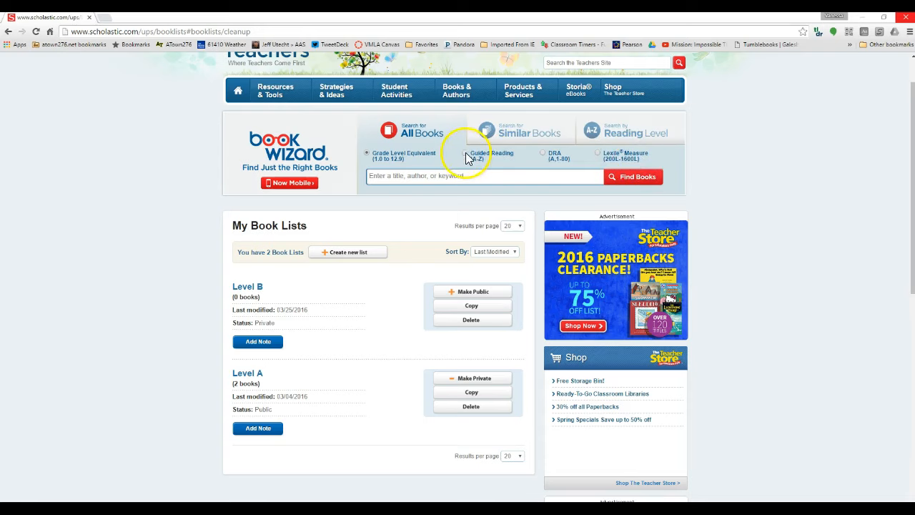
Step: Run a Guided Reading search for 'Elephant and Piggie'
click(468, 154)
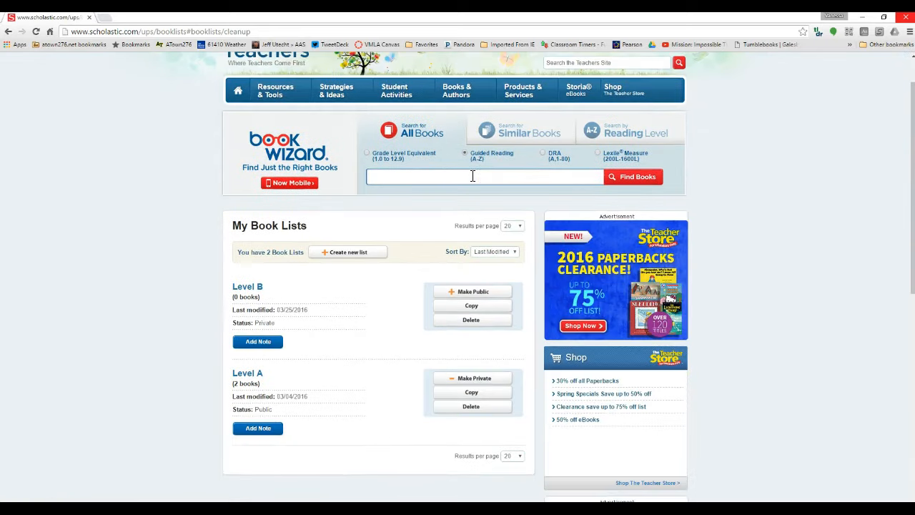
text(Elephant)
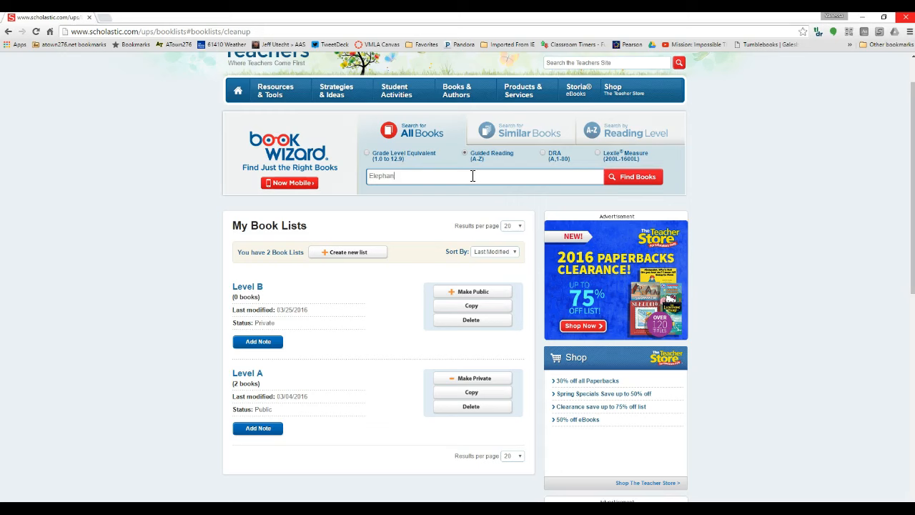
text(and Piggie)
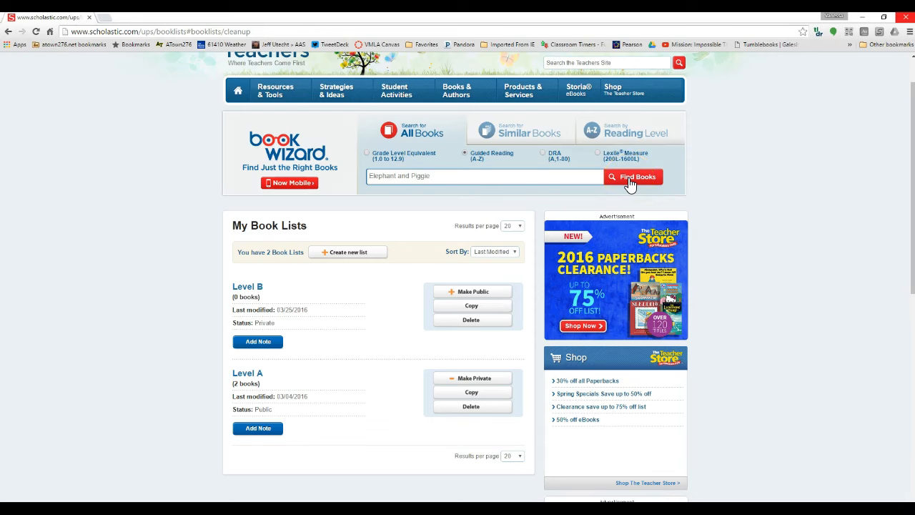
click(632, 177)
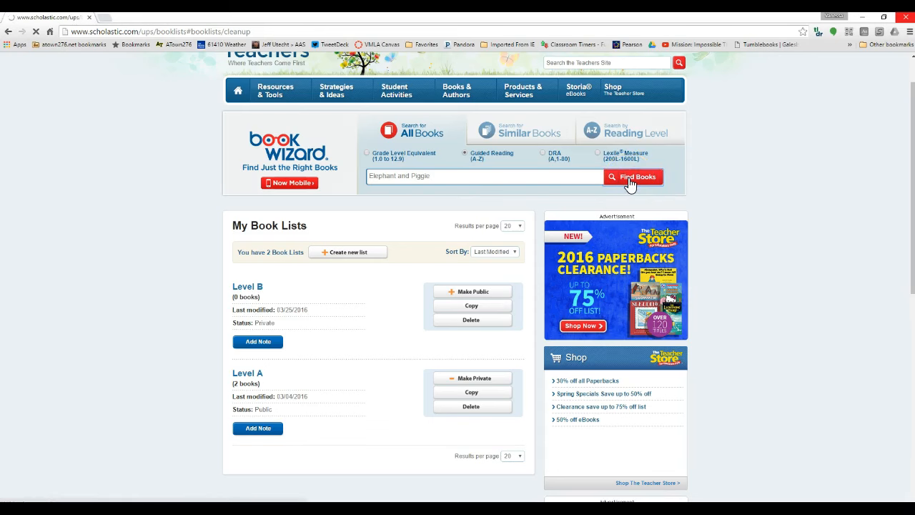
click(632, 176)
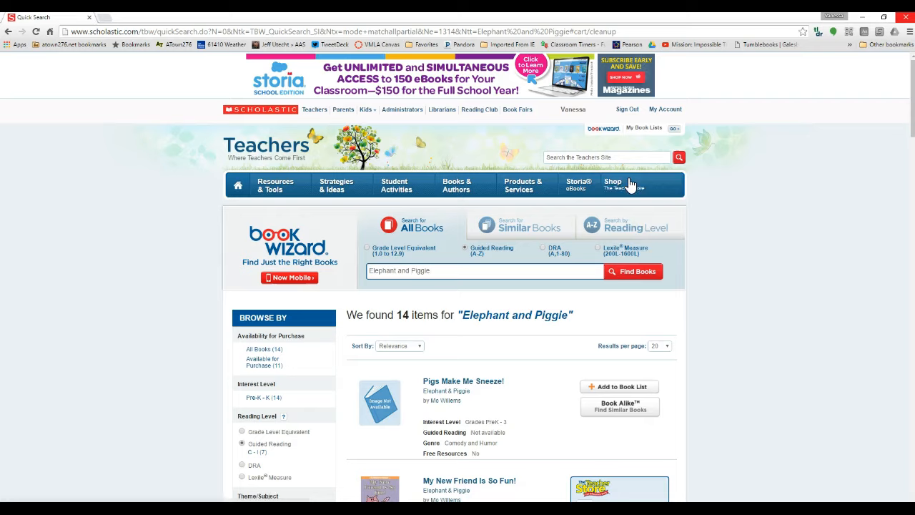
scroll(down, 3)
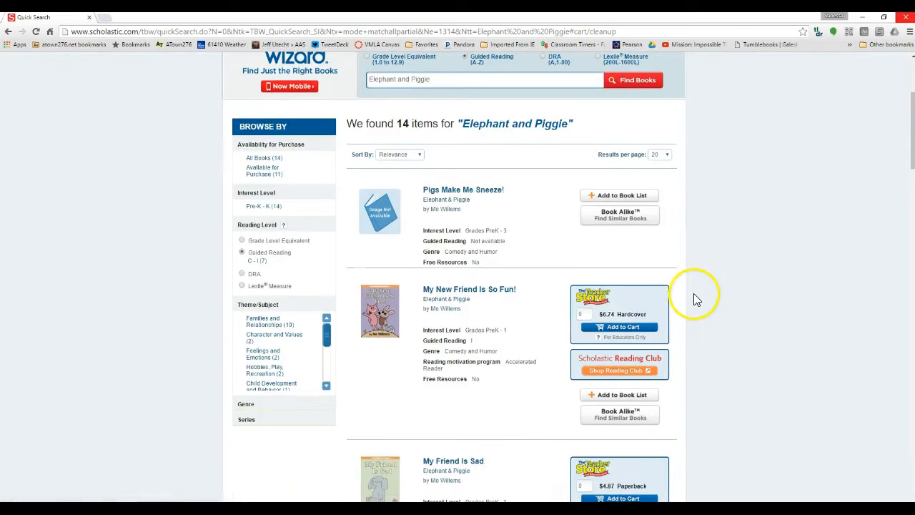
scroll(down, 3)
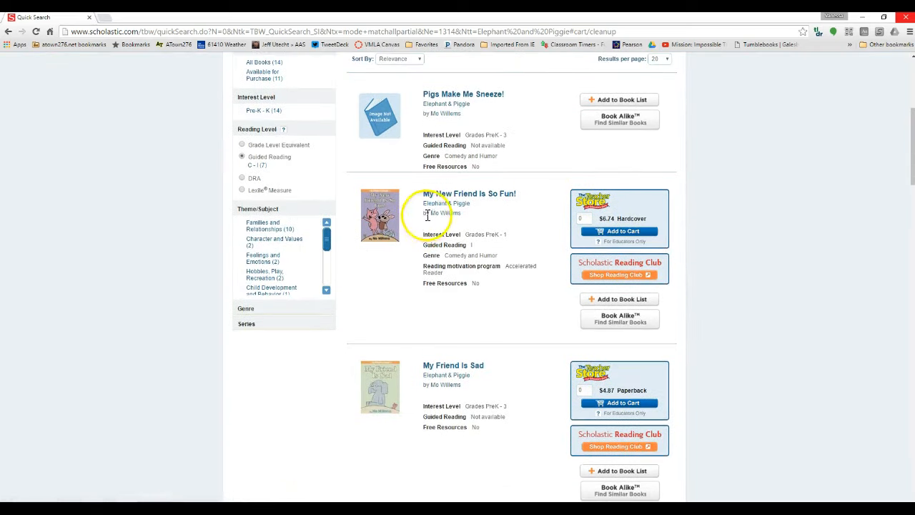
mouse_move(511, 336)
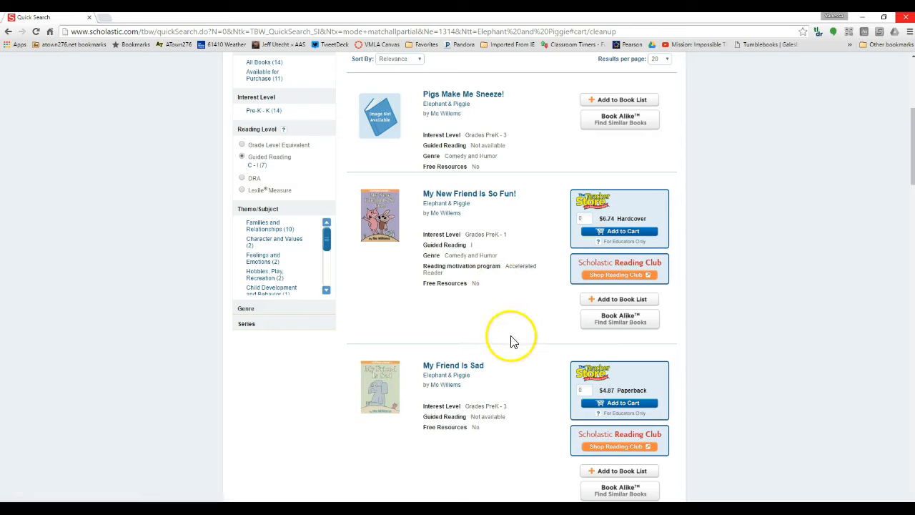
mouse_move(512, 339)
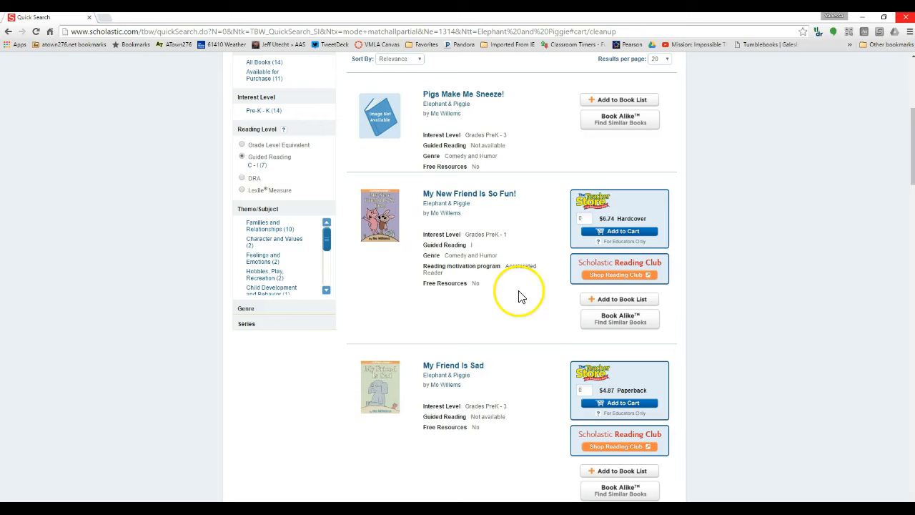
mouse_move(592, 303)
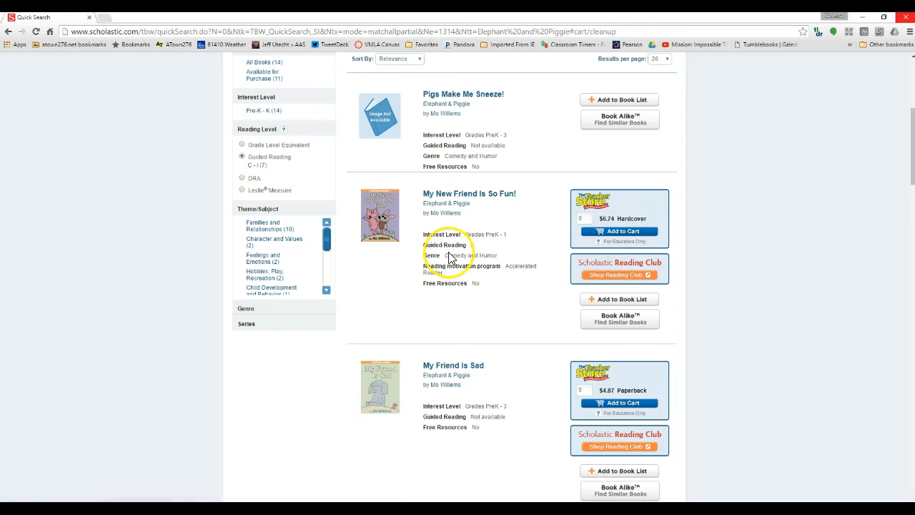
double_click(445, 244)
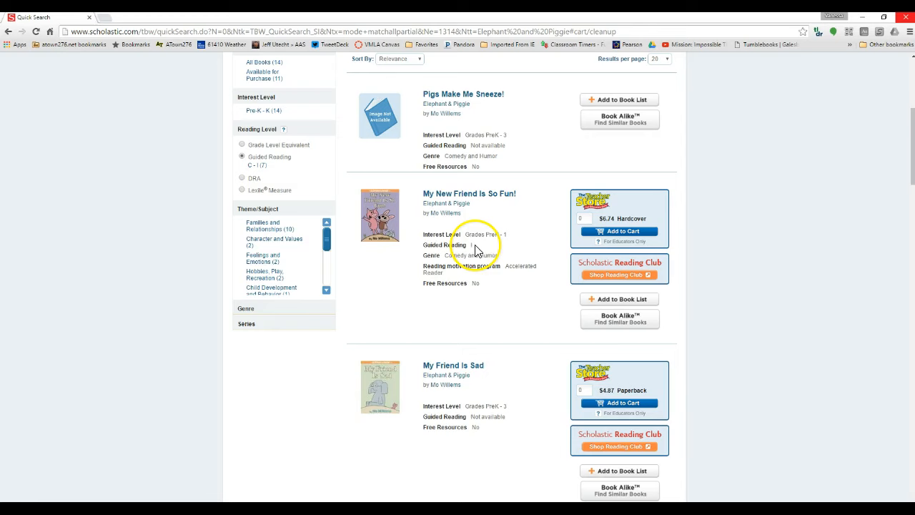
mouse_move(490, 251)
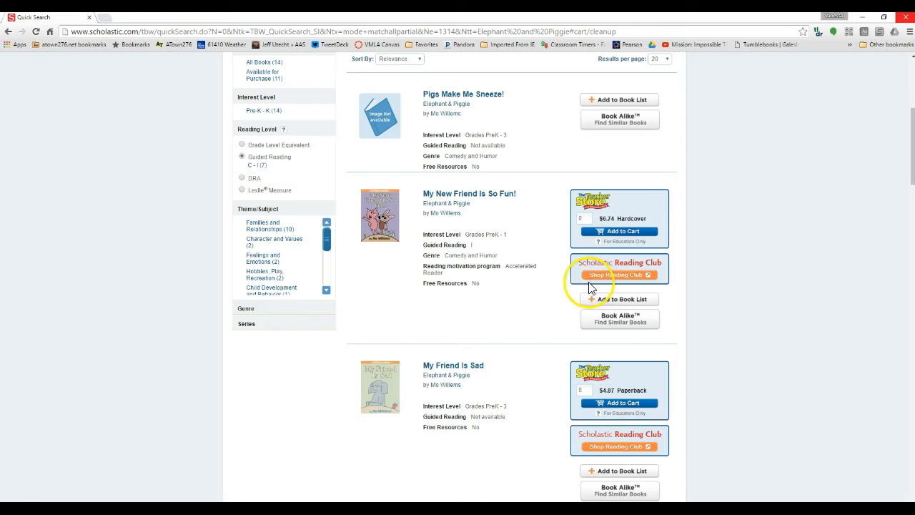
mouse_move(606, 306)
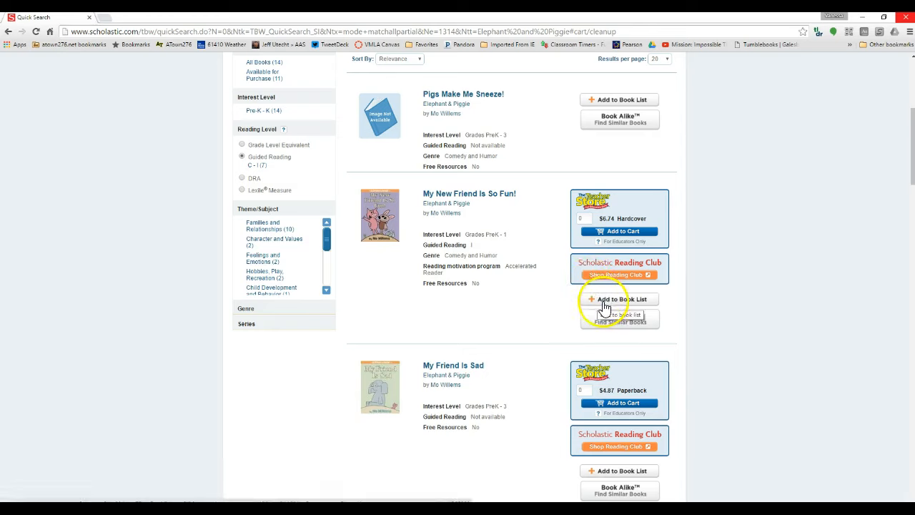
Step: From Add to Book List, create and save a new list named 'All Books'
click(619, 298)
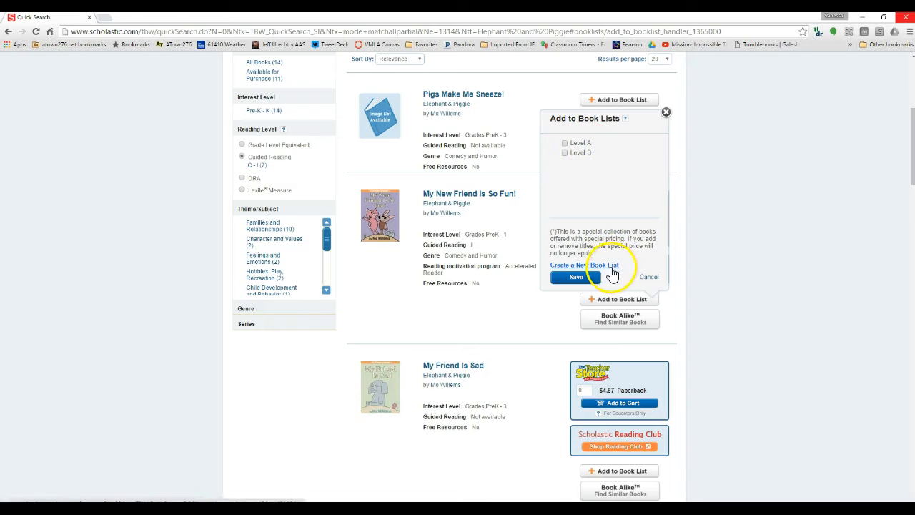
click(567, 265)
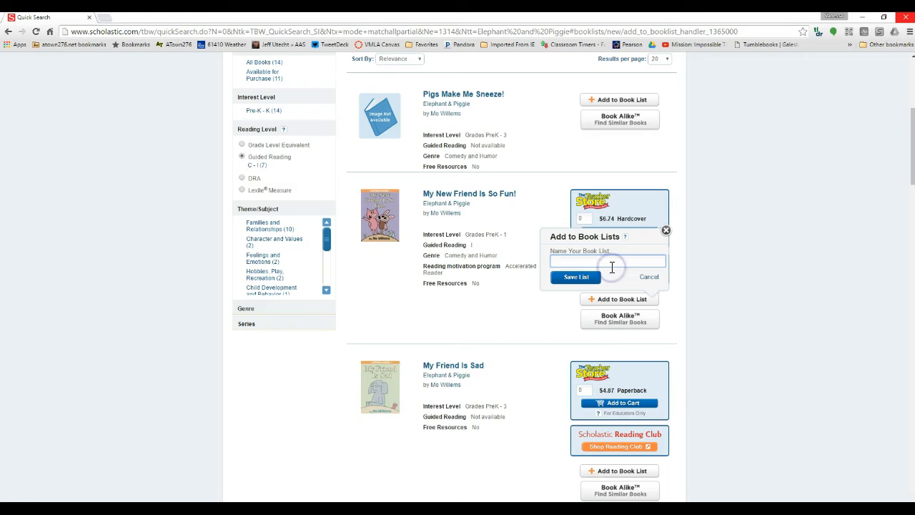
text(All Books)
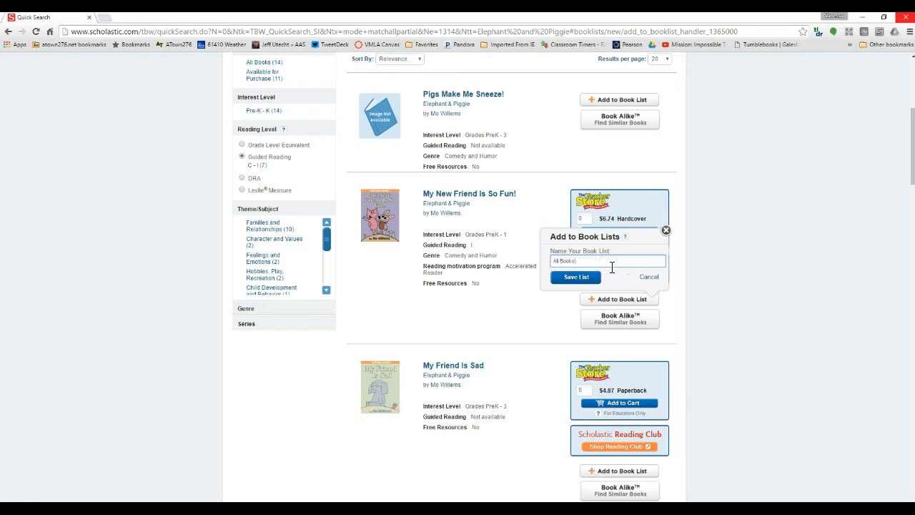
click(575, 276)
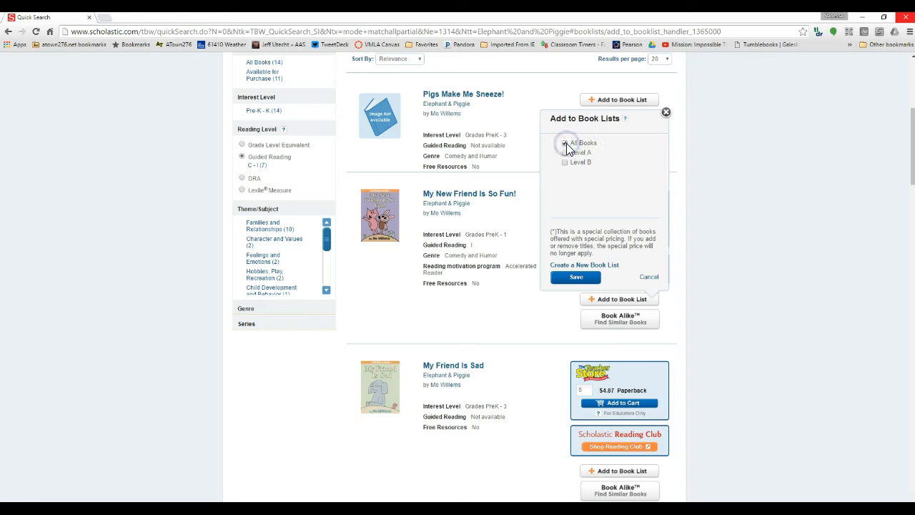
Step: Save My New Friend Is So Fun! into the All Books list
click(564, 142)
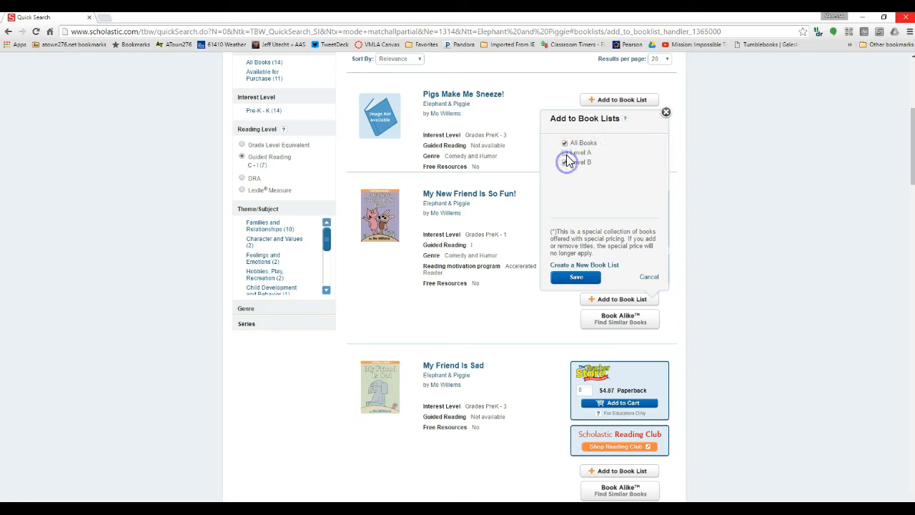
click(565, 153)
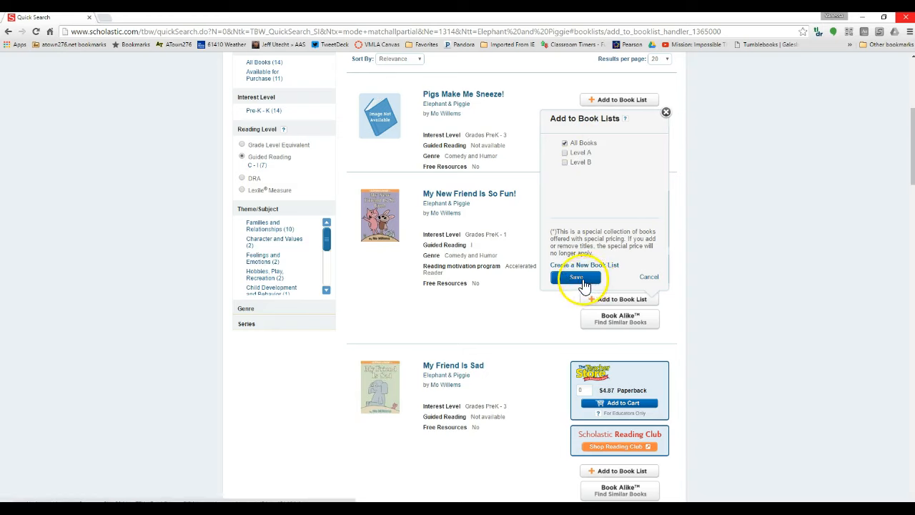
click(577, 278)
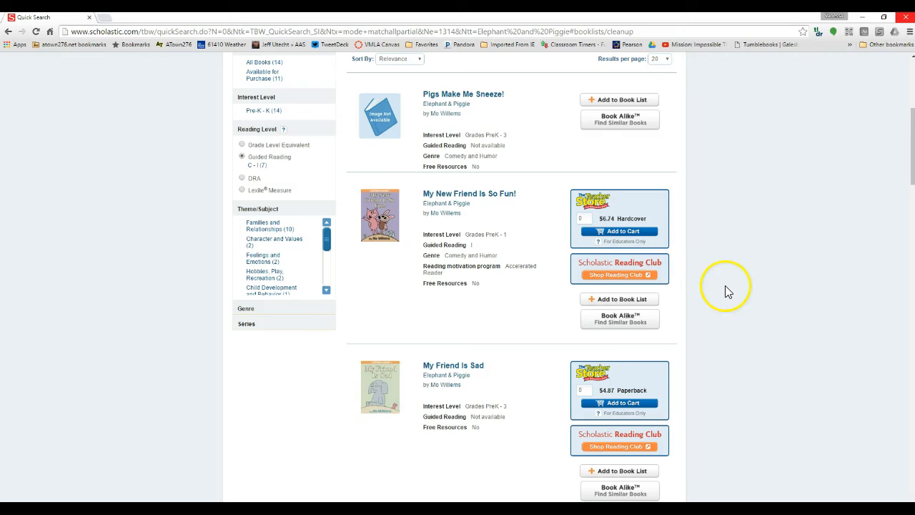
mouse_move(727, 295)
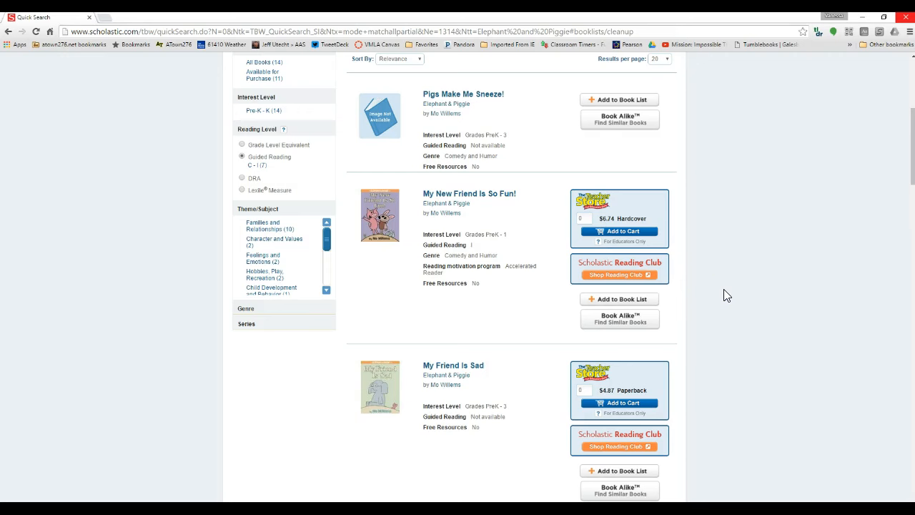
Step: Search by reading level for Guided Reading levels J through M
scroll(up, 3)
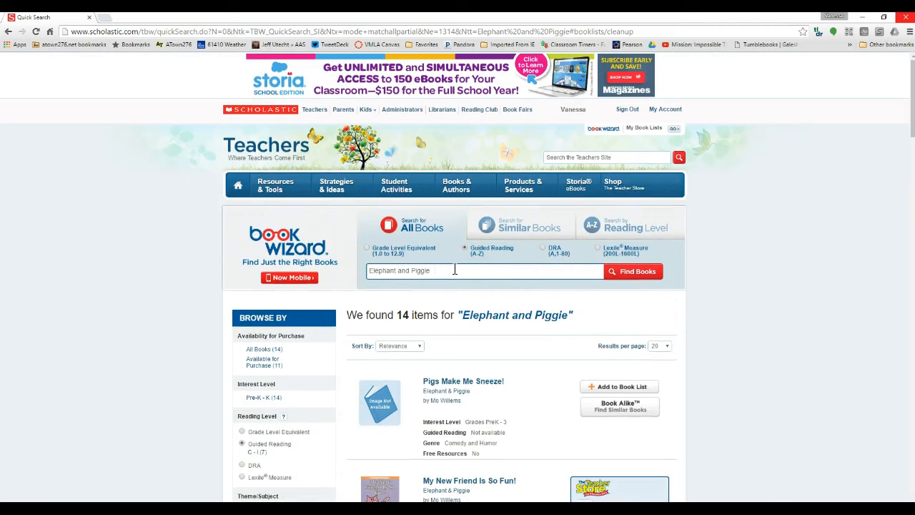
mouse_move(619, 225)
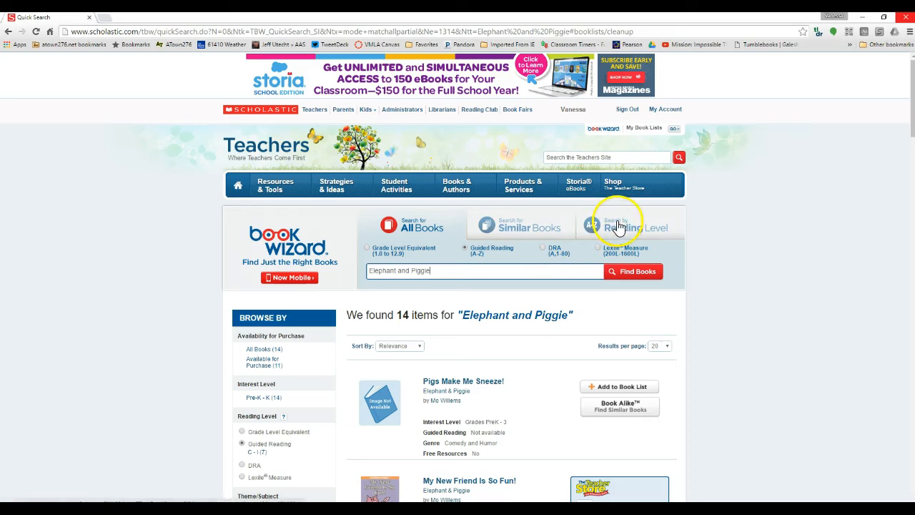
click(635, 224)
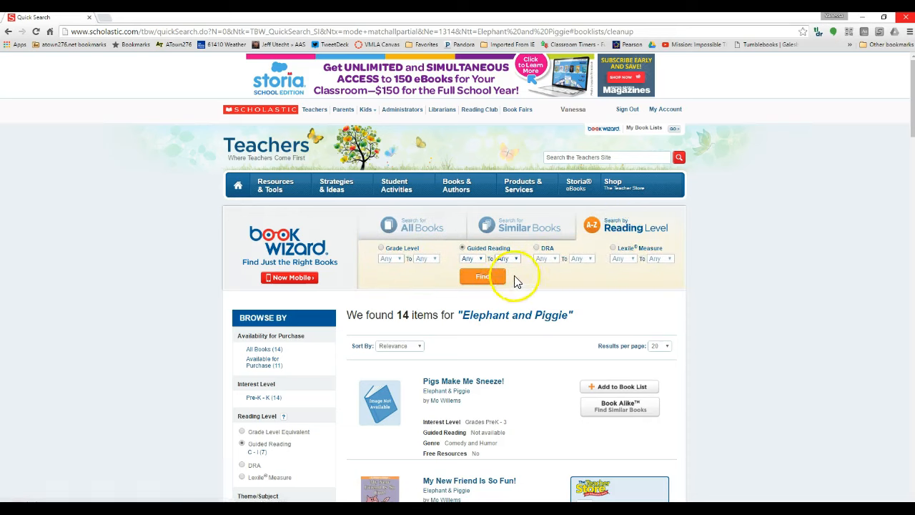
mouse_move(392, 256)
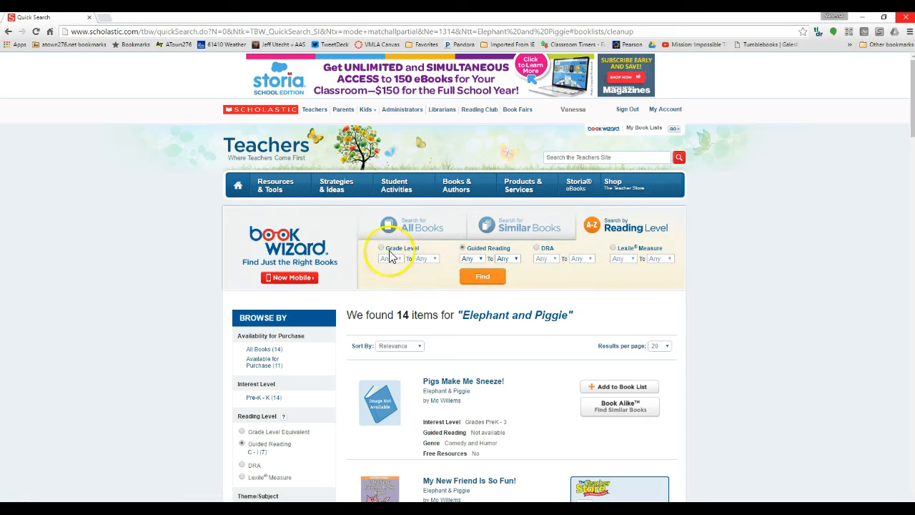
click(380, 247)
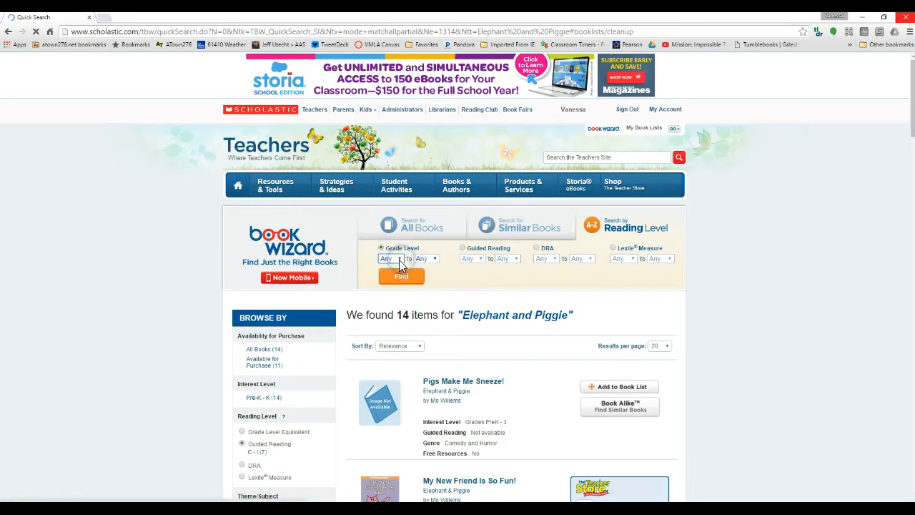
click(389, 258)
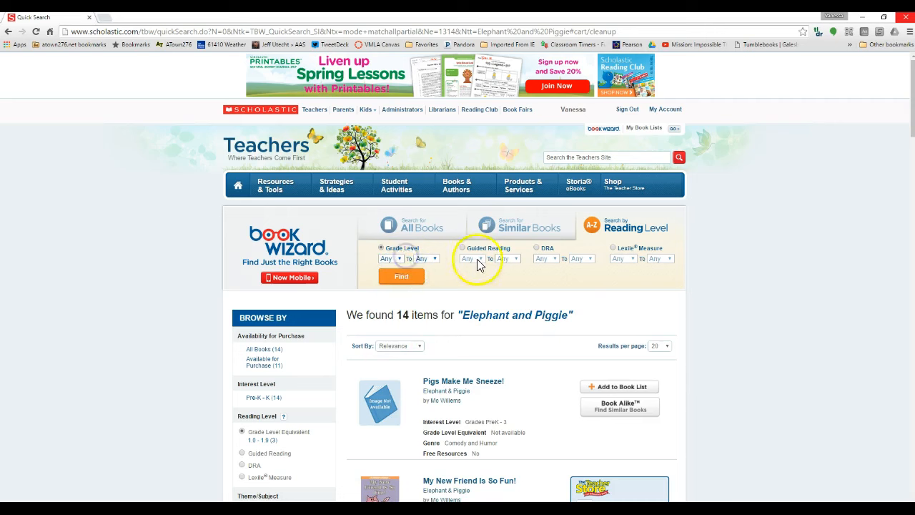
click(463, 248)
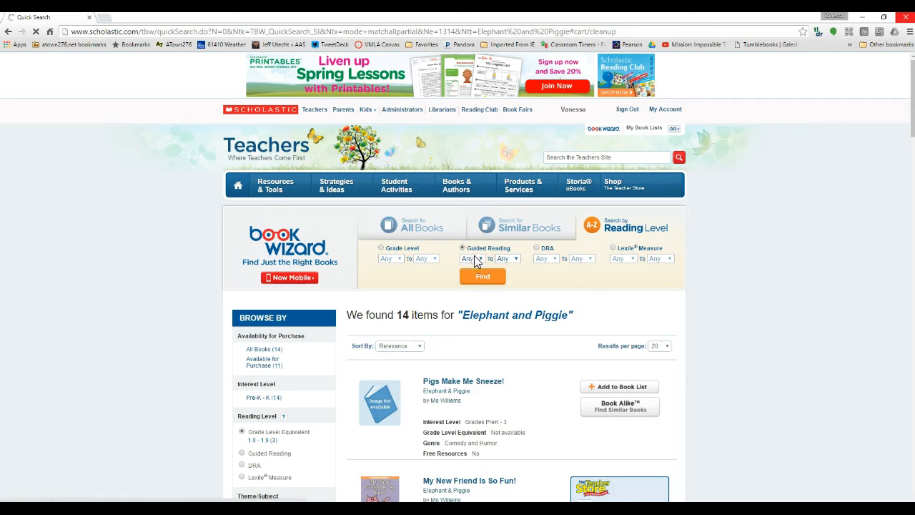
click(242, 443)
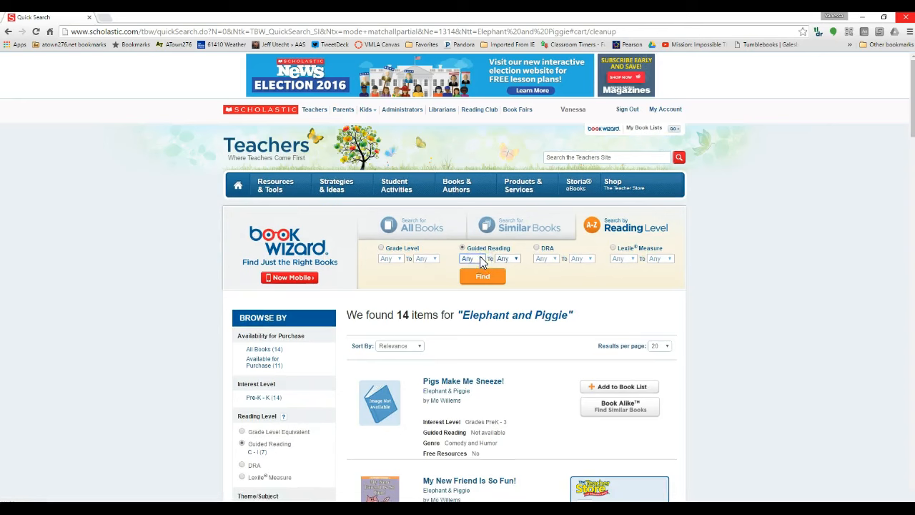
click(474, 258)
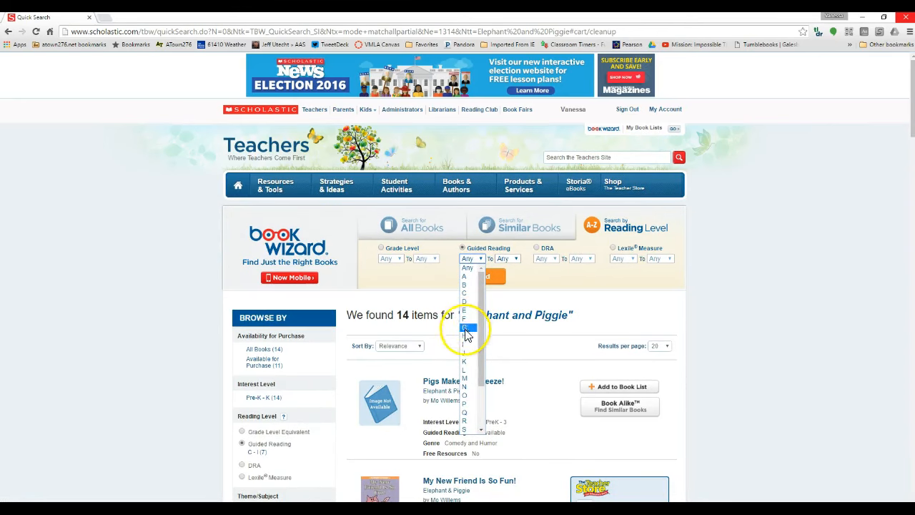
click(506, 258)
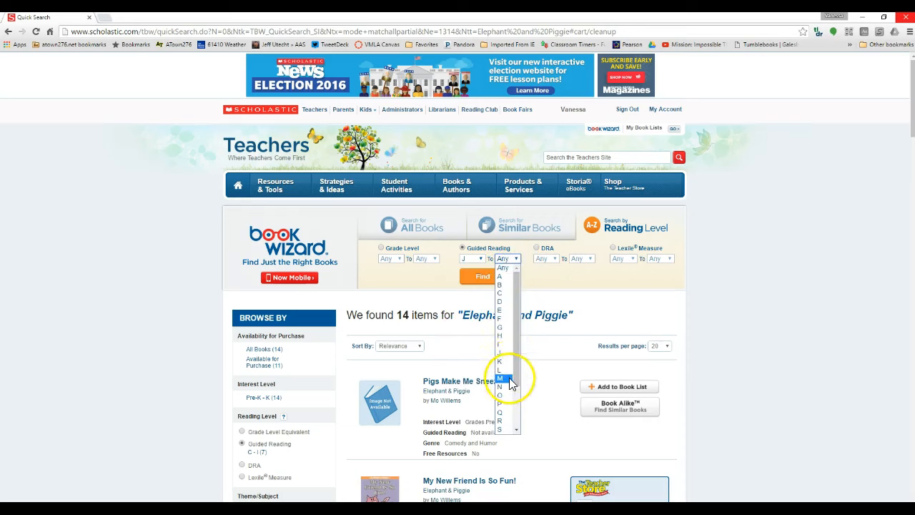
click(500, 377)
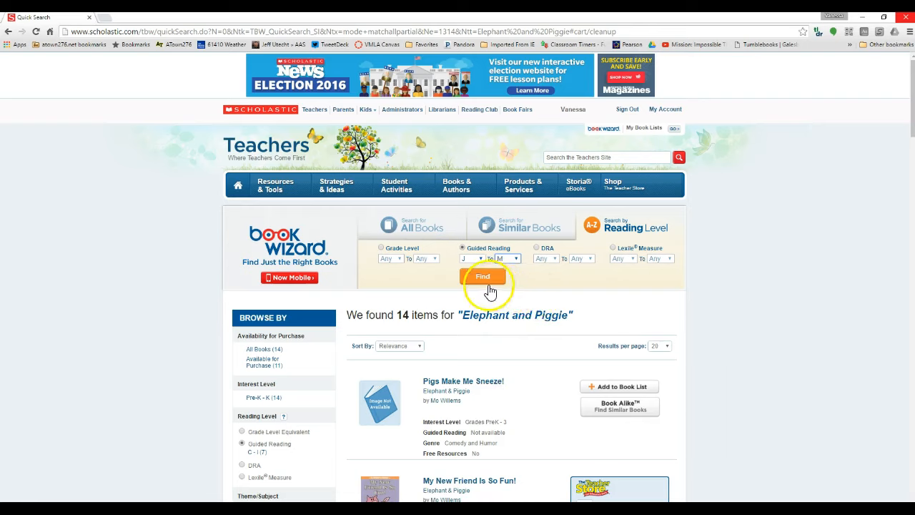
click(483, 278)
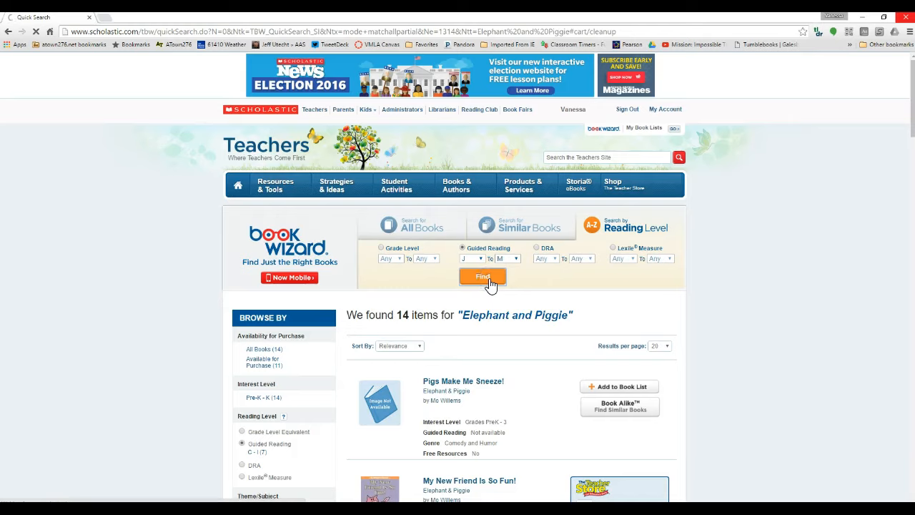
click(483, 276)
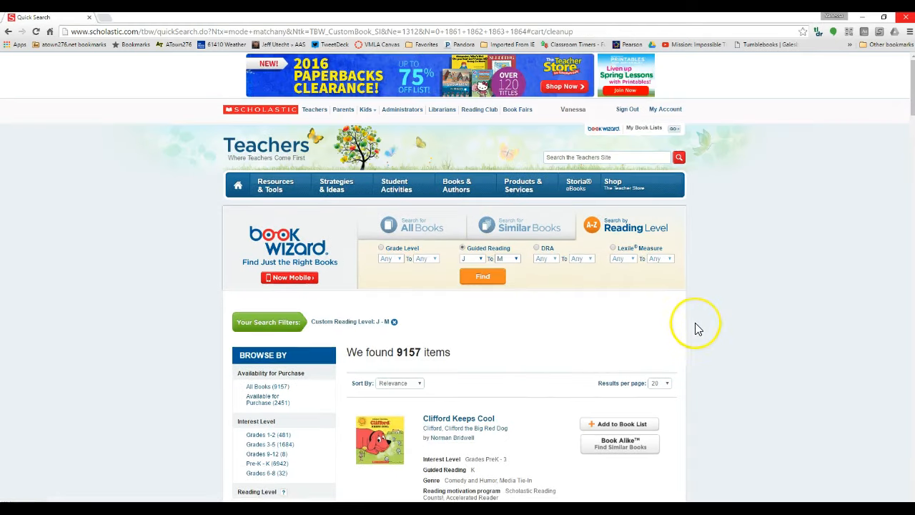
mouse_move(697, 325)
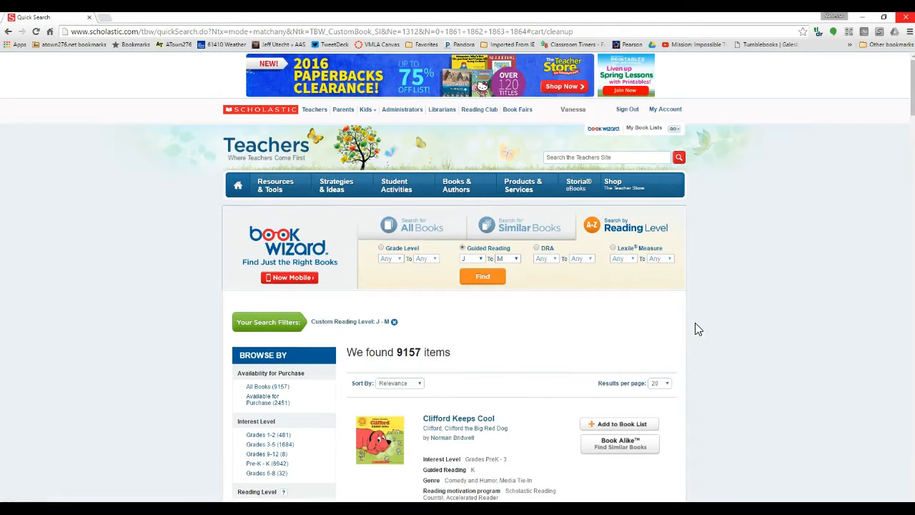
scroll(down, 3)
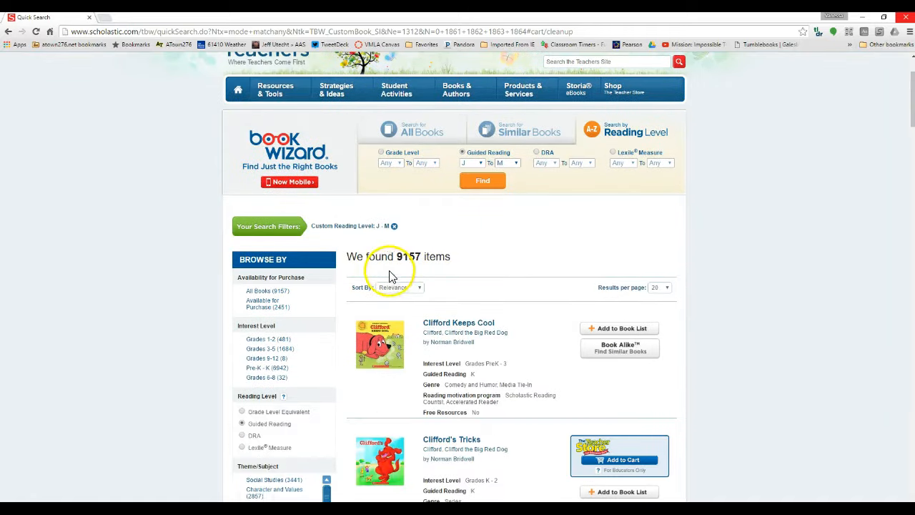
mouse_move(478, 261)
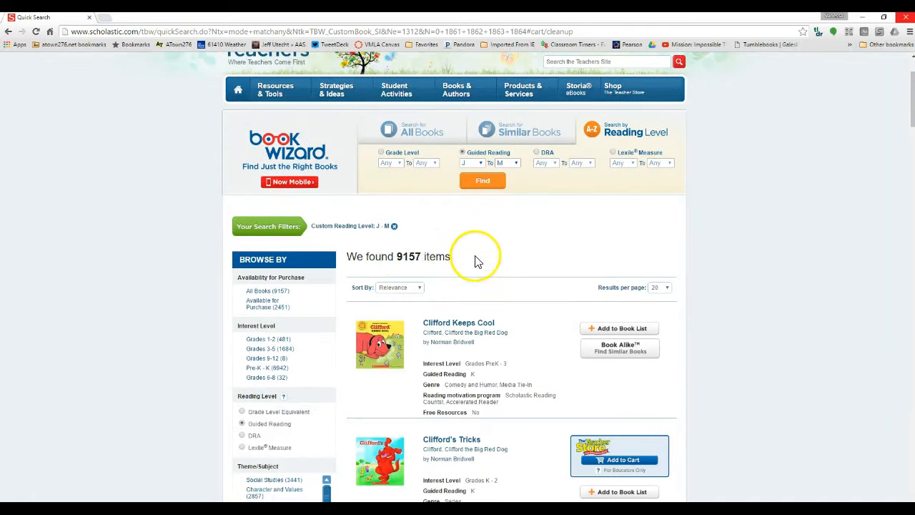
scroll(down, 3)
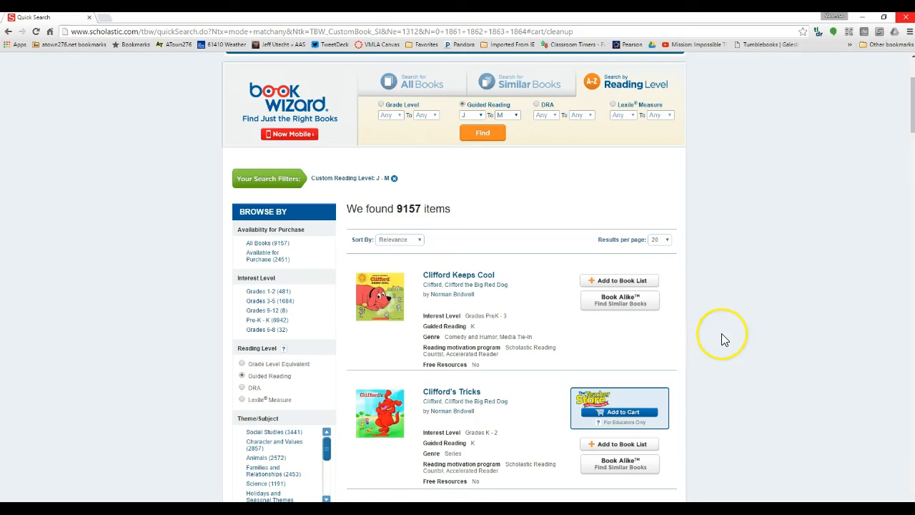
mouse_move(724, 340)
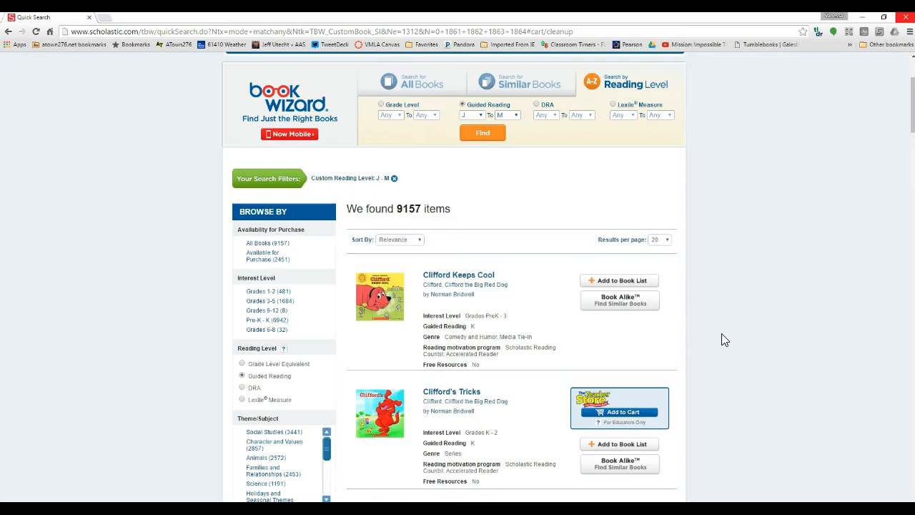
scroll(down, 3)
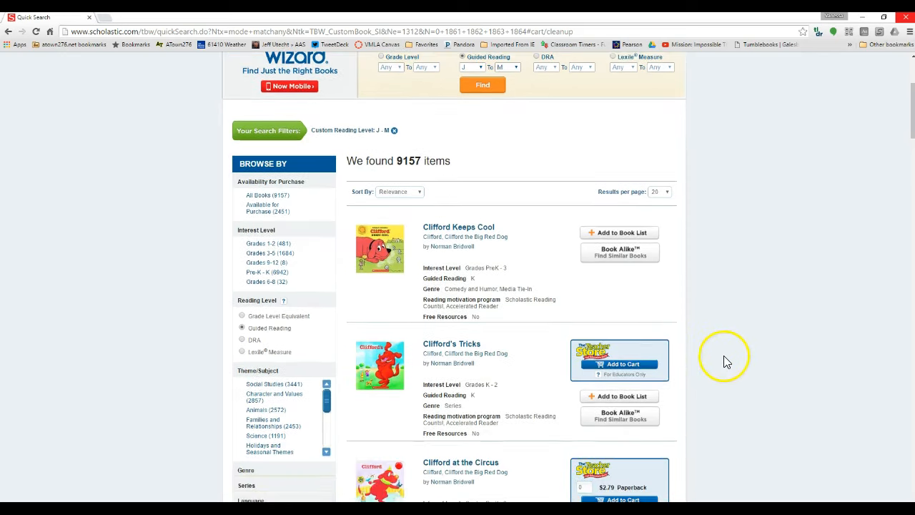
mouse_move(477, 284)
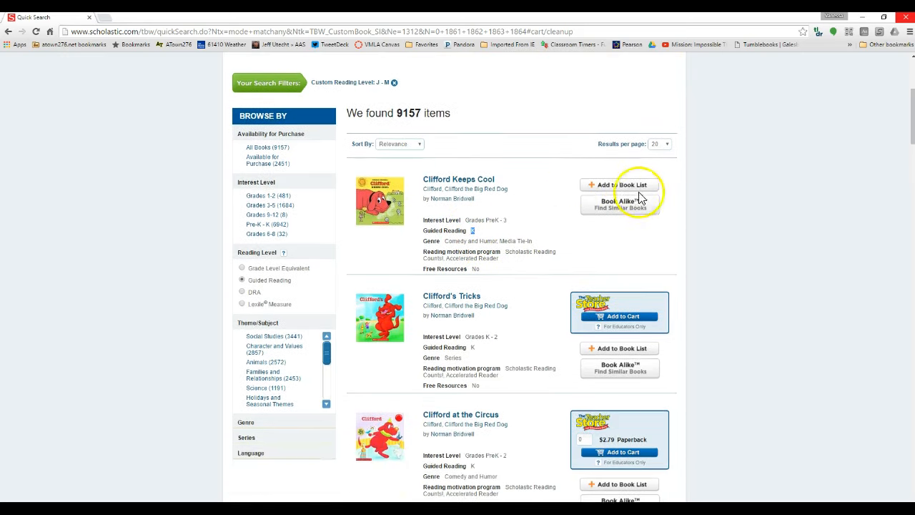
mouse_move(540, 312)
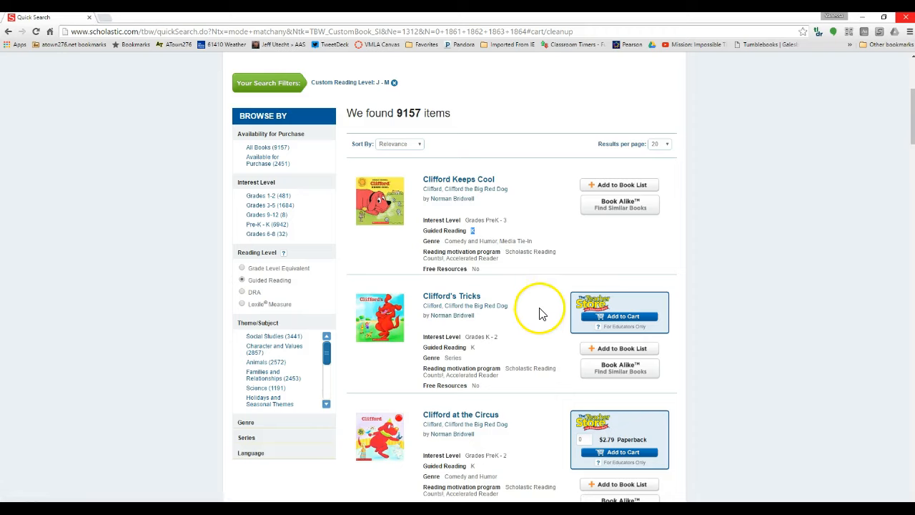
scroll(down, 3)
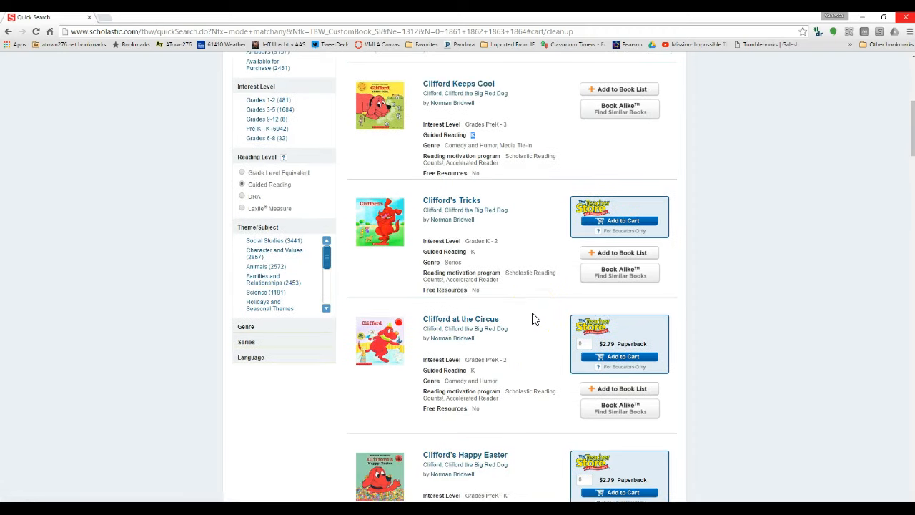
scroll(down, 3)
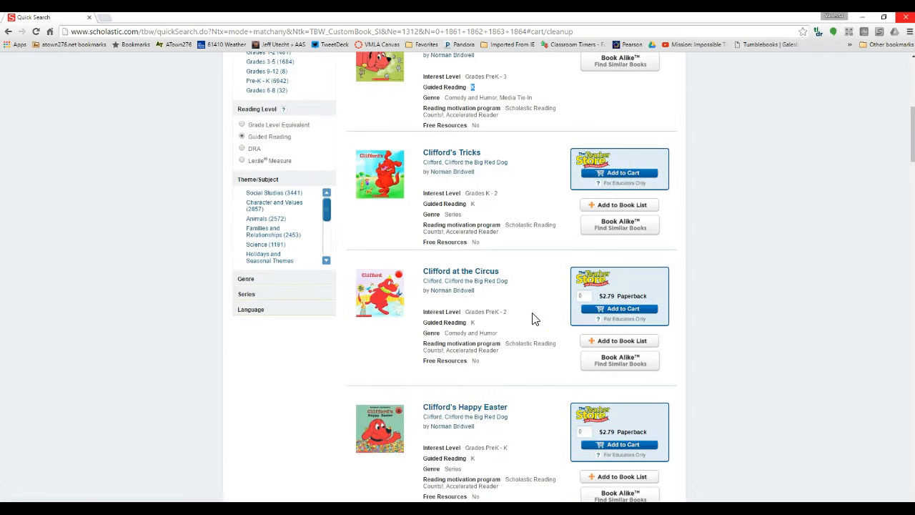
mouse_move(572, 222)
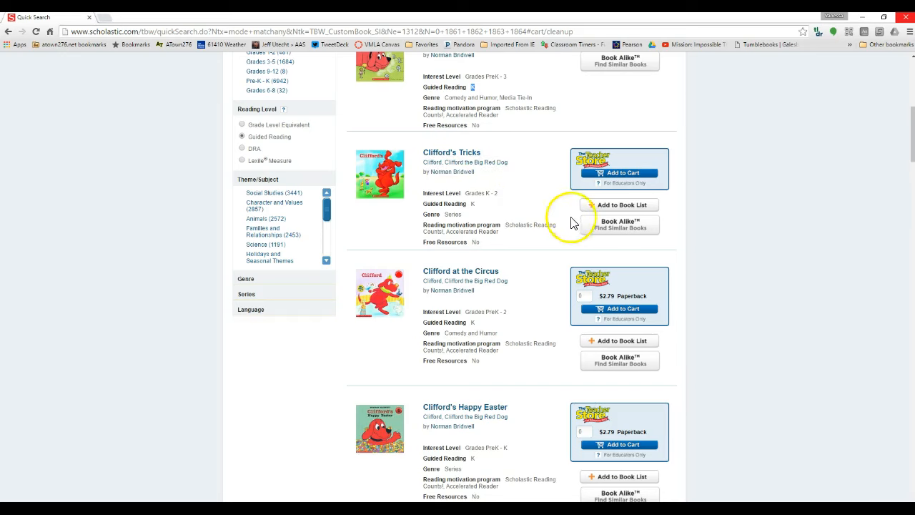
mouse_move(542, 290)
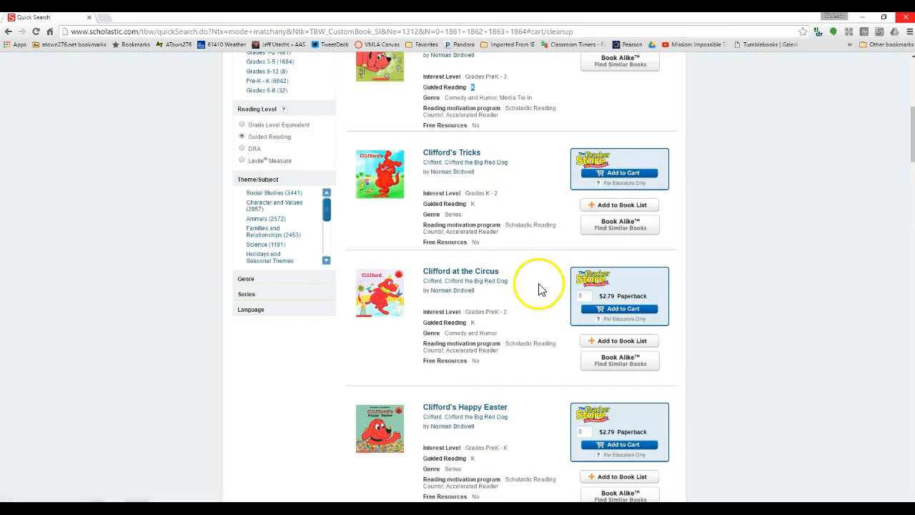
scroll(down, 3)
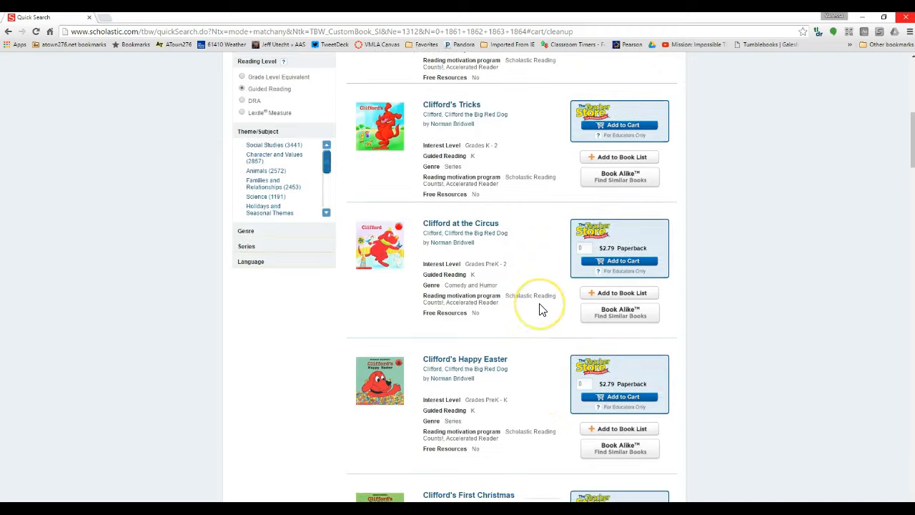
mouse_move(608, 114)
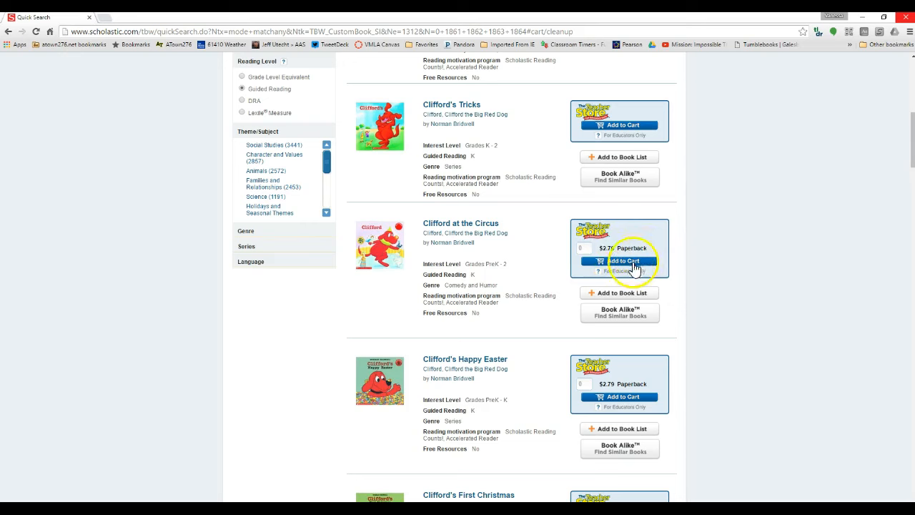
scroll(down, 3)
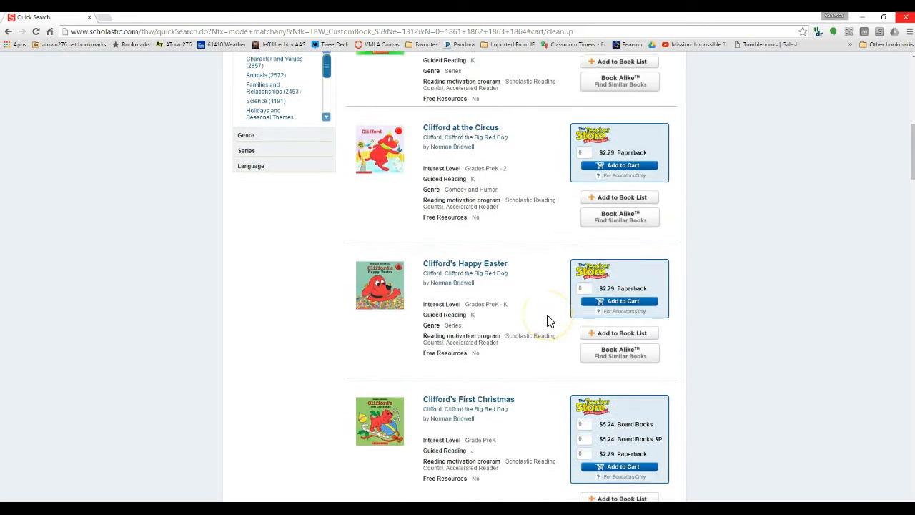
scroll(down, 3)
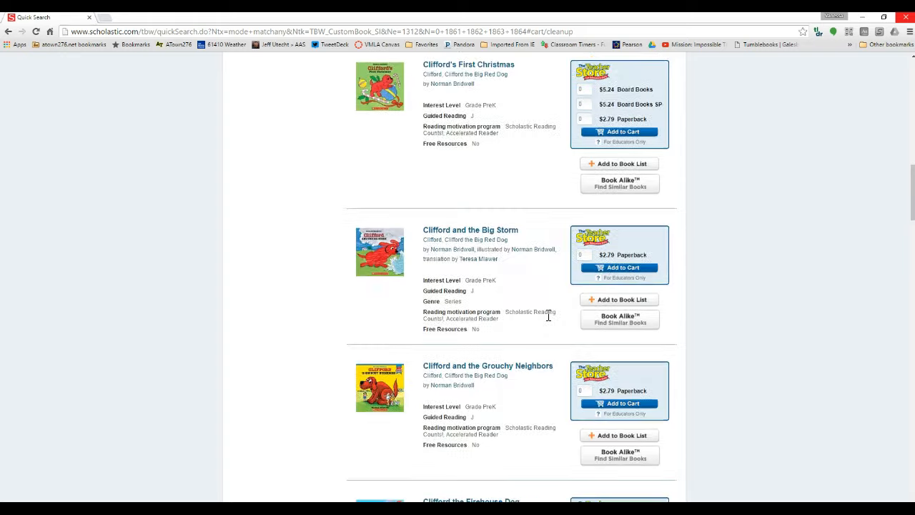
scroll(down, 3)
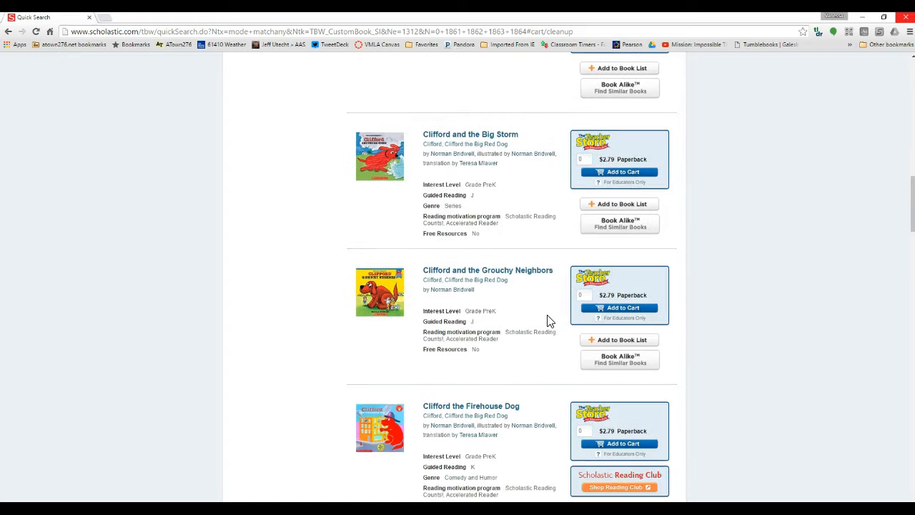
scroll(down, 3)
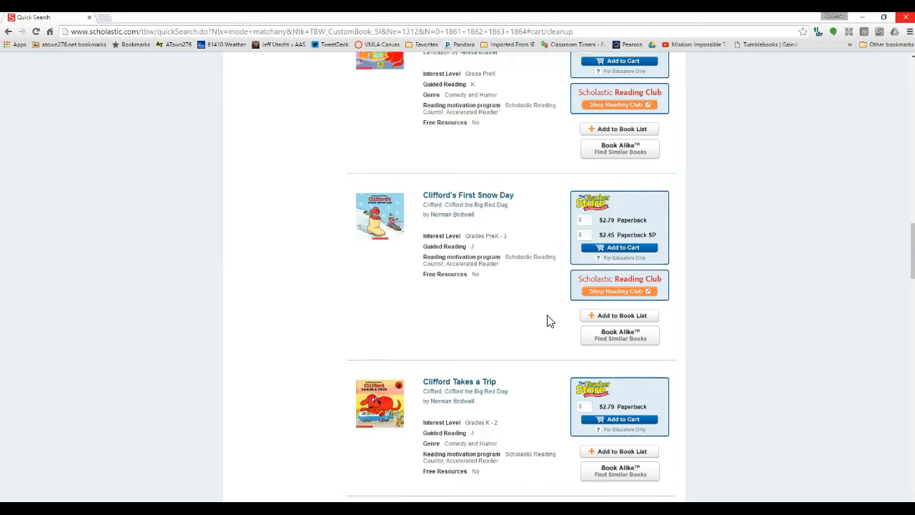
scroll(down, 3)
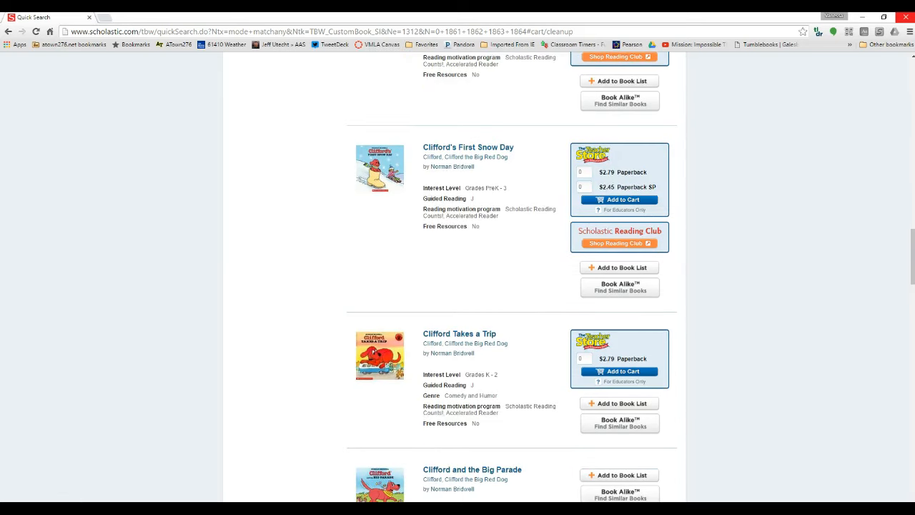
mouse_move(692, 277)
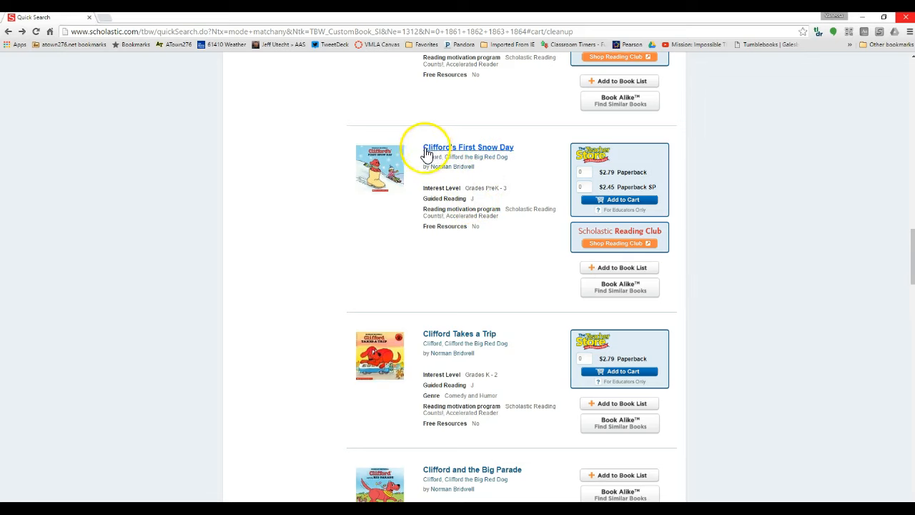
mouse_move(484, 153)
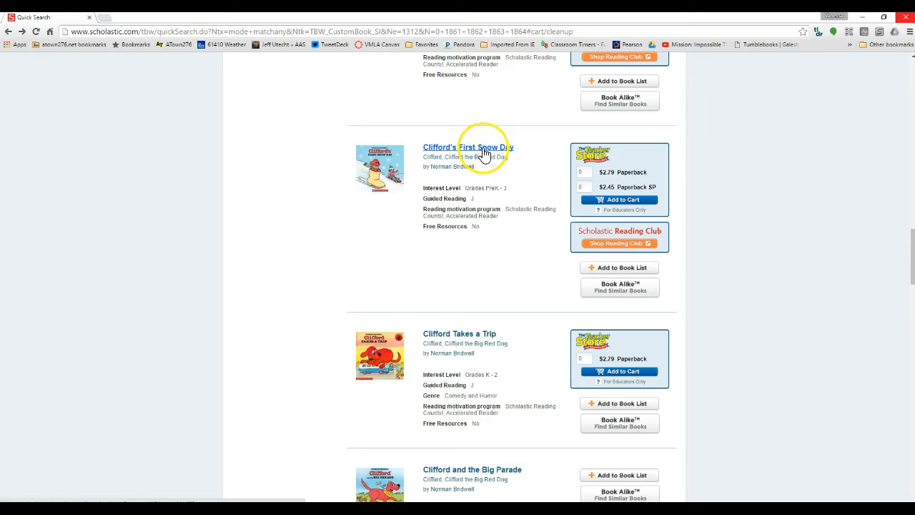
mouse_move(452, 198)
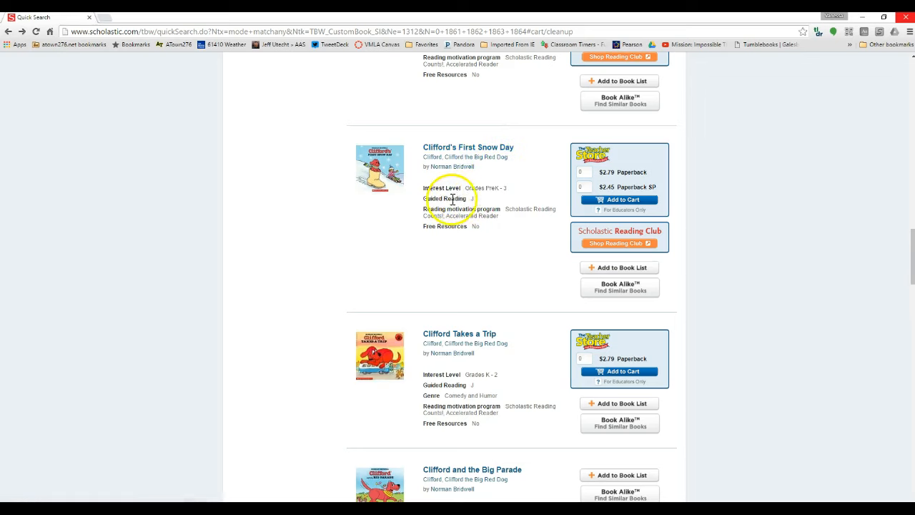
mouse_move(519, 238)
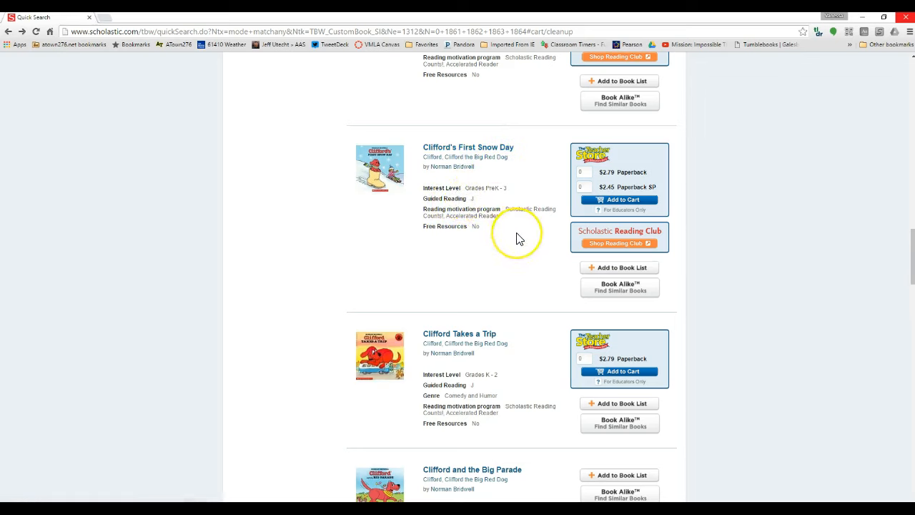
mouse_move(519, 238)
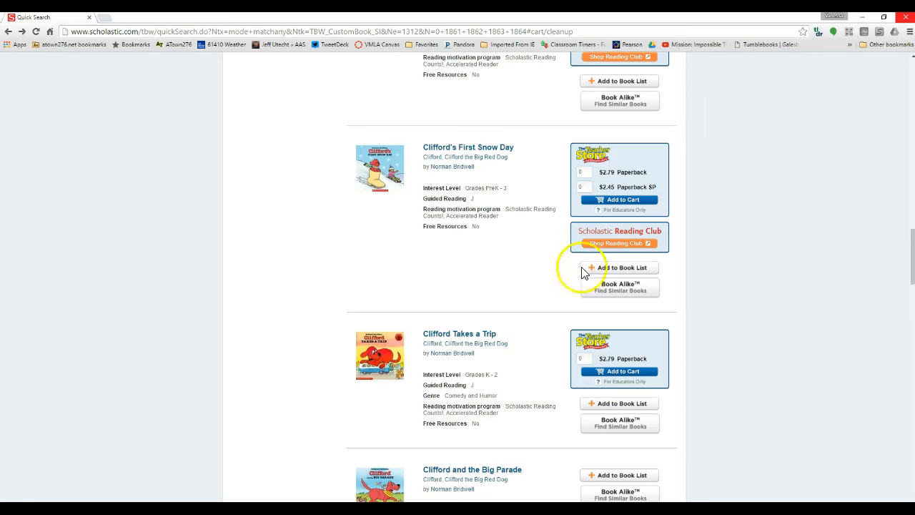
mouse_move(636, 297)
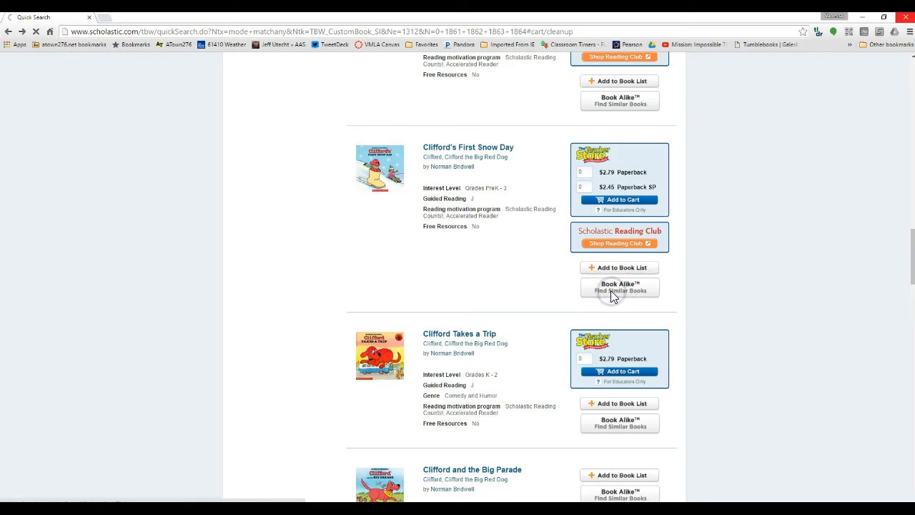
Step: Look for books similar to Clifford's First Snow Day, then browse the 9157 J–M results
click(620, 288)
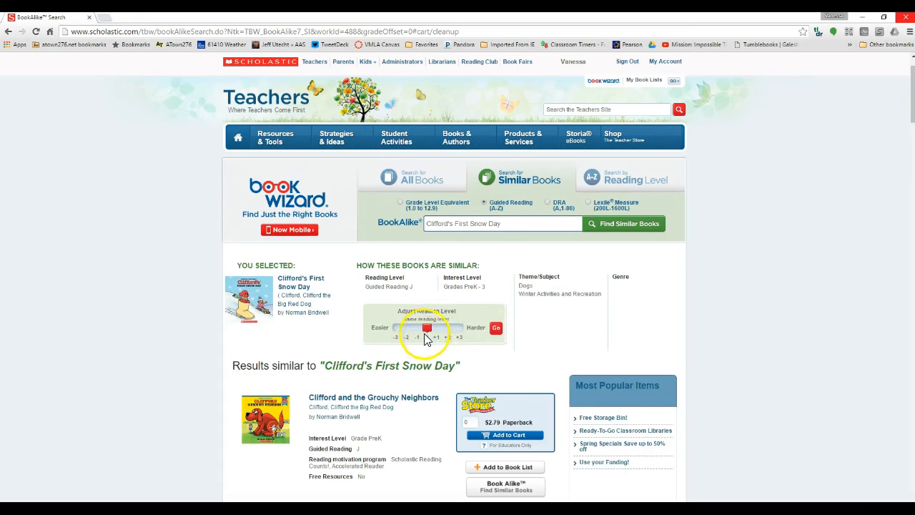
scroll(down, 3)
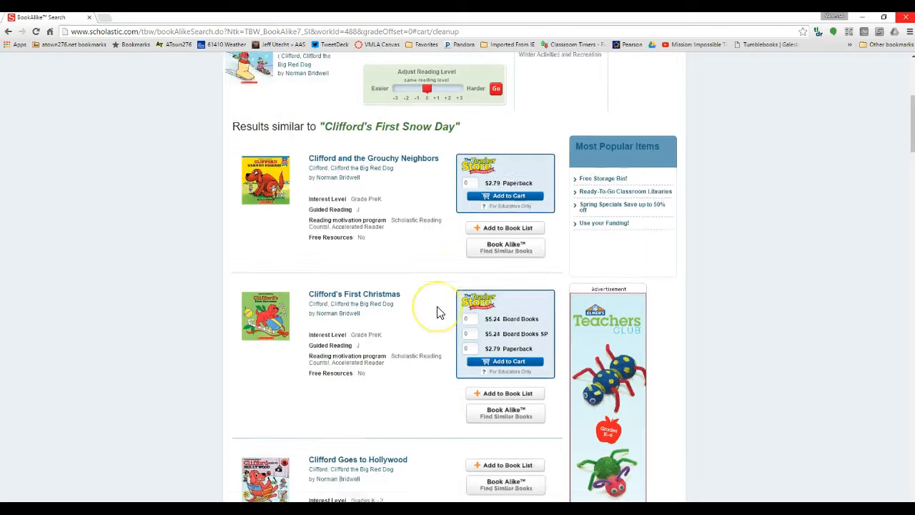
scroll(down, 3)
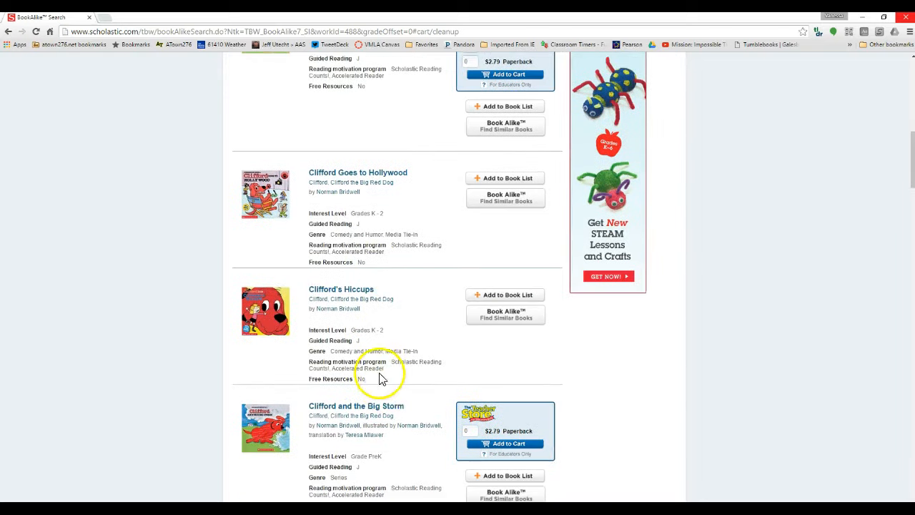
scroll(down, 3)
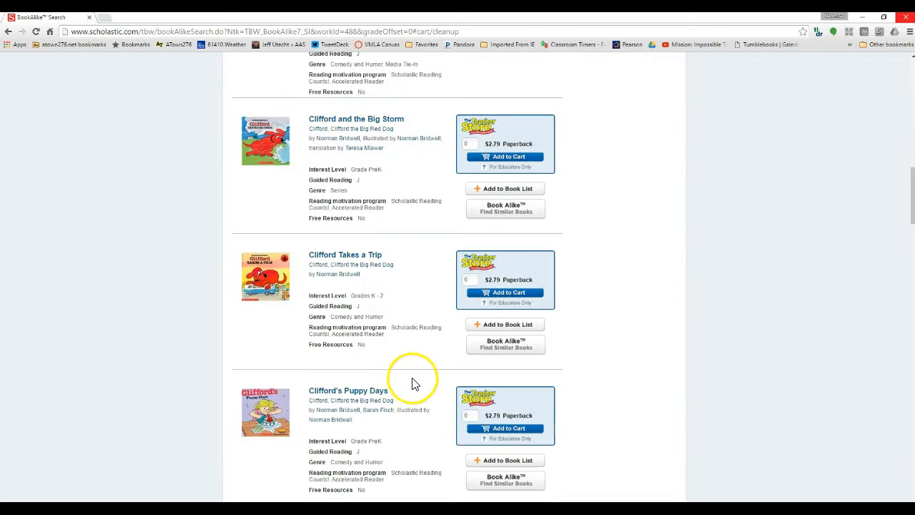
scroll(down, 3)
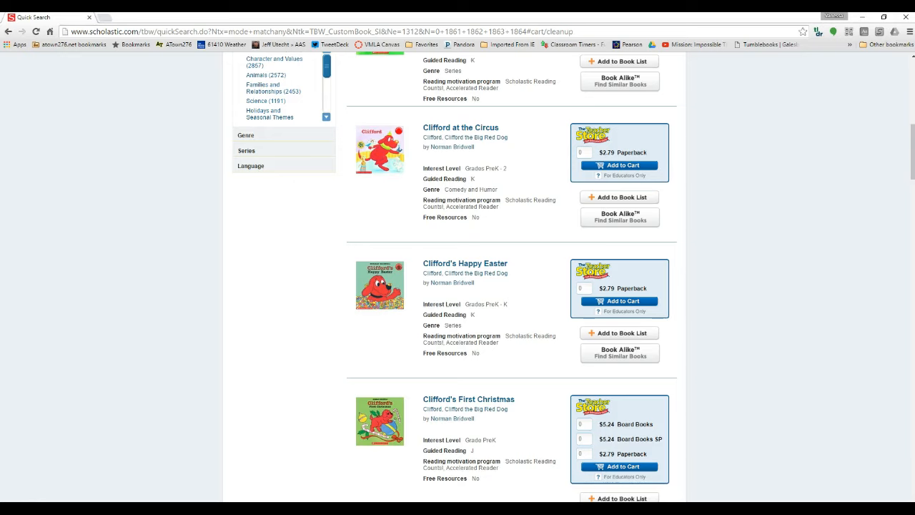
scroll(up, 3)
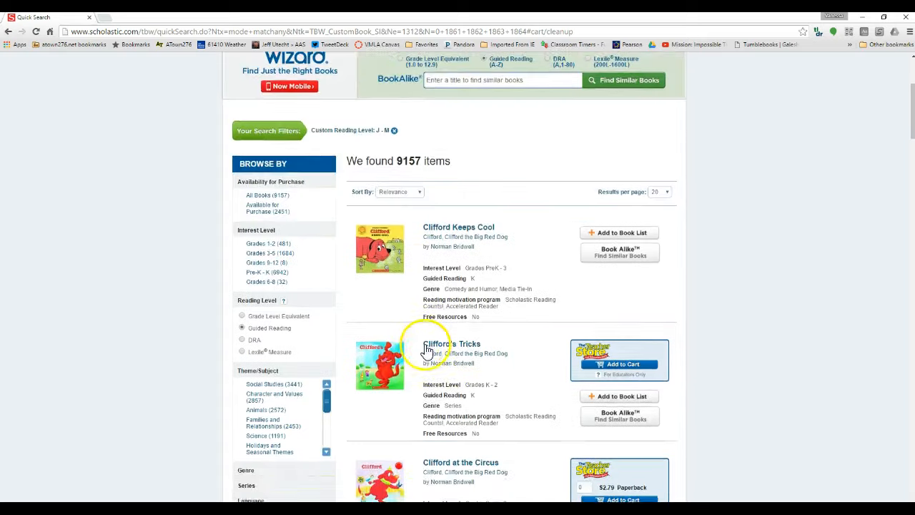
scroll(up, 3)
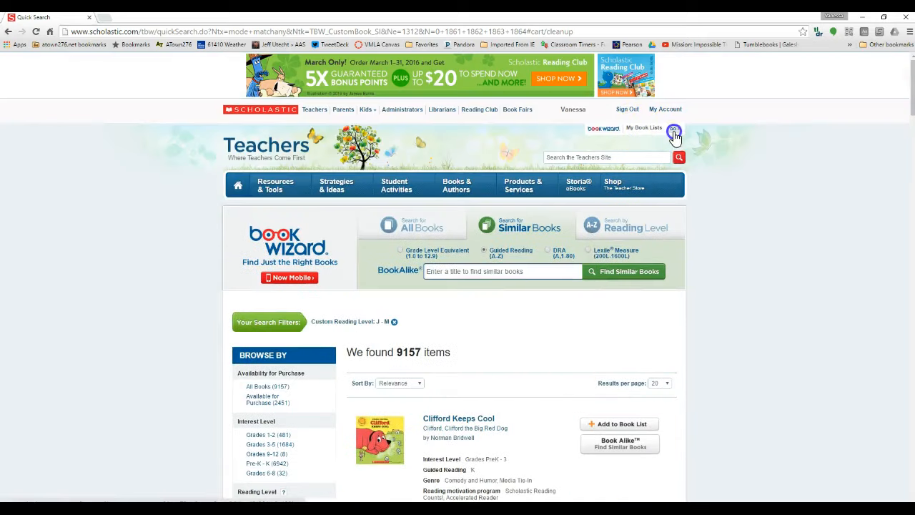
Step: Open My Book Lists, showing Level B, All Books and Level A, and select All Books
click(674, 135)
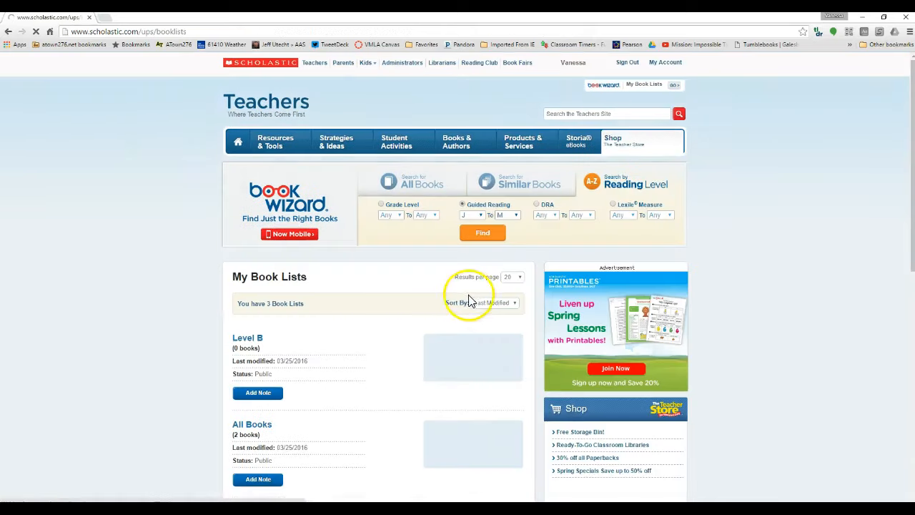
scroll(down, 3)
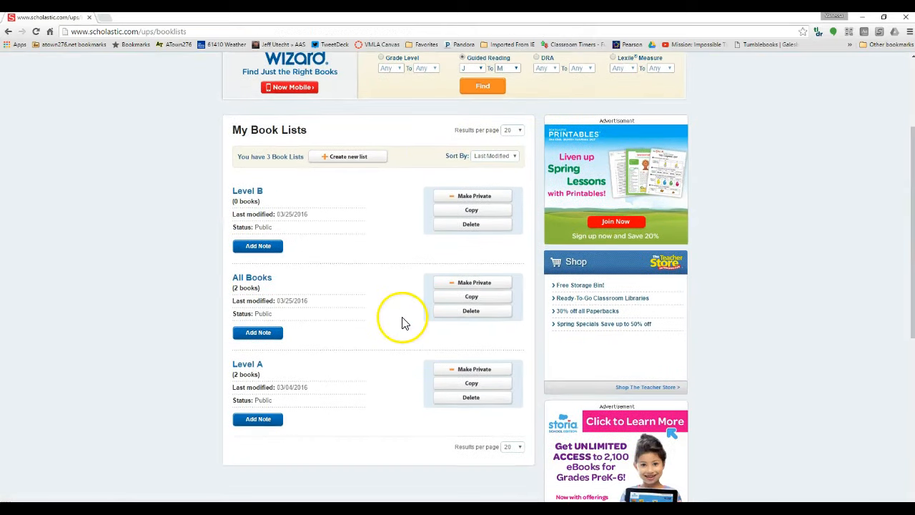
mouse_move(368, 284)
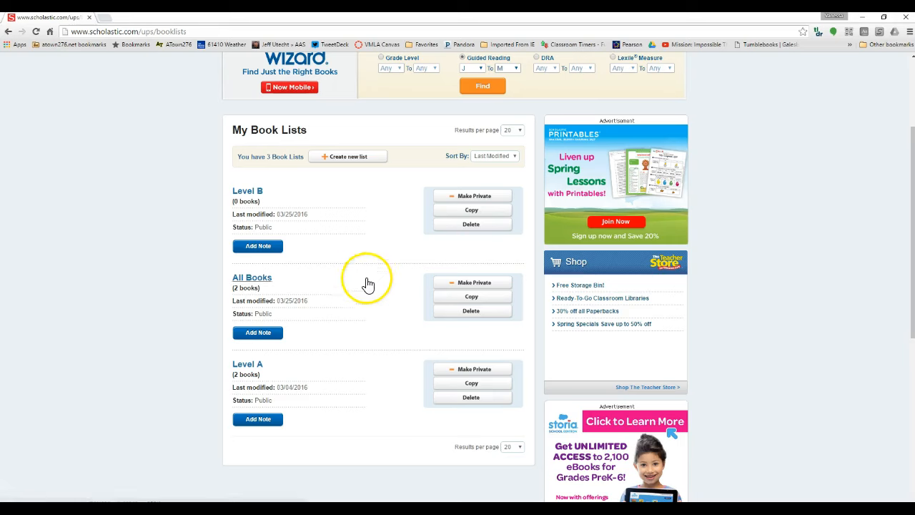
mouse_move(250, 283)
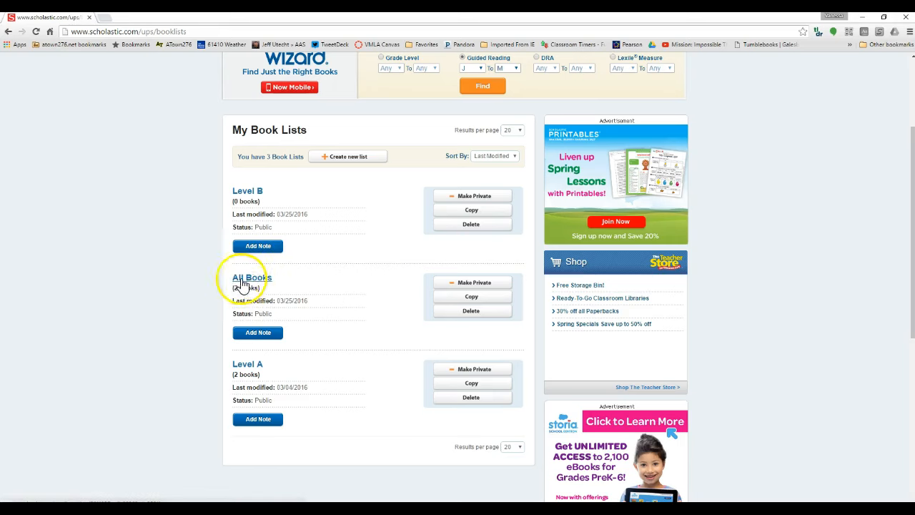
click(252, 278)
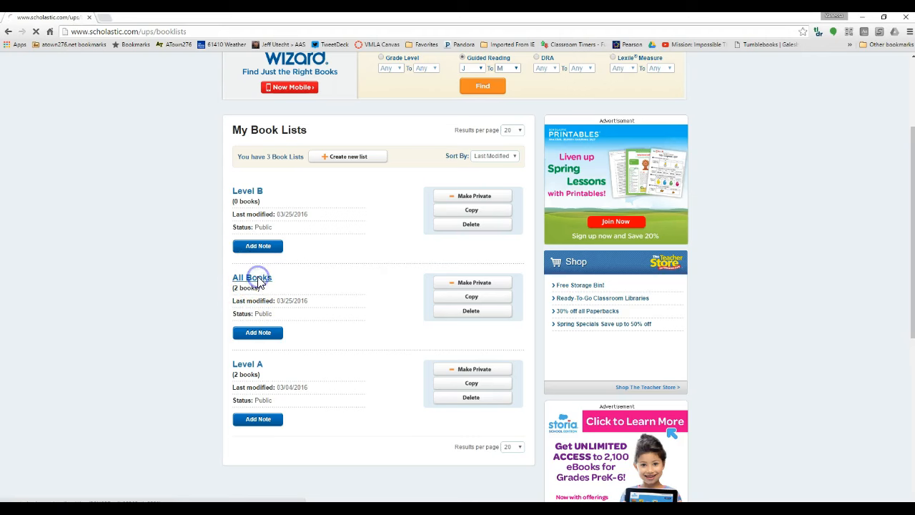
Step: Open the All Books list, bring up its Email This Book List form, and cancel
click(252, 278)
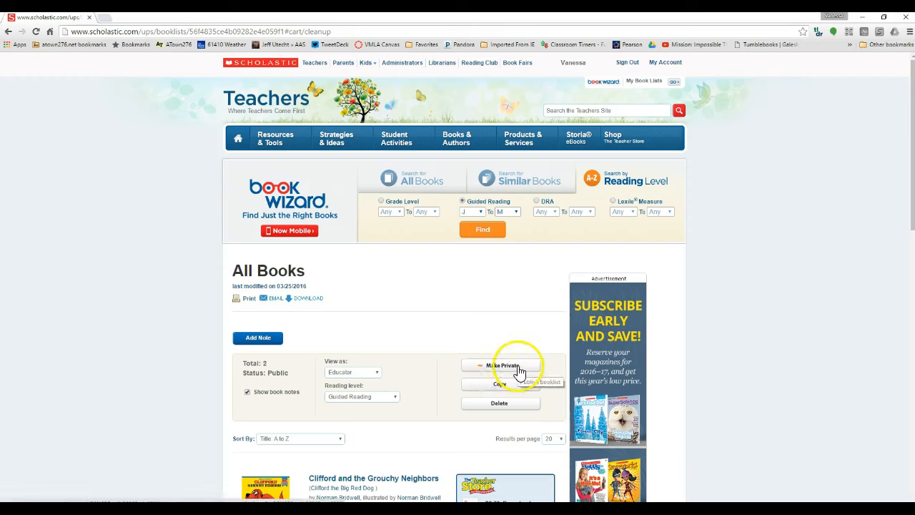
mouse_move(264, 310)
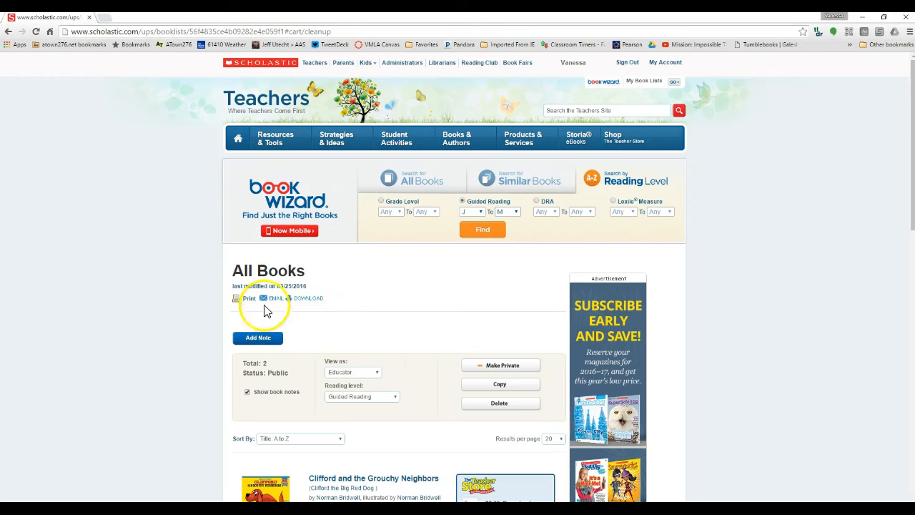
click(274, 298)
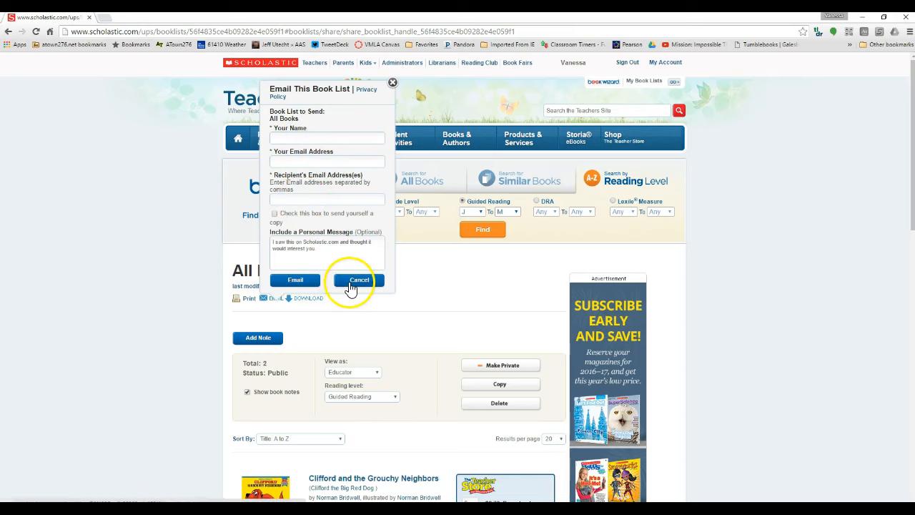
click(358, 280)
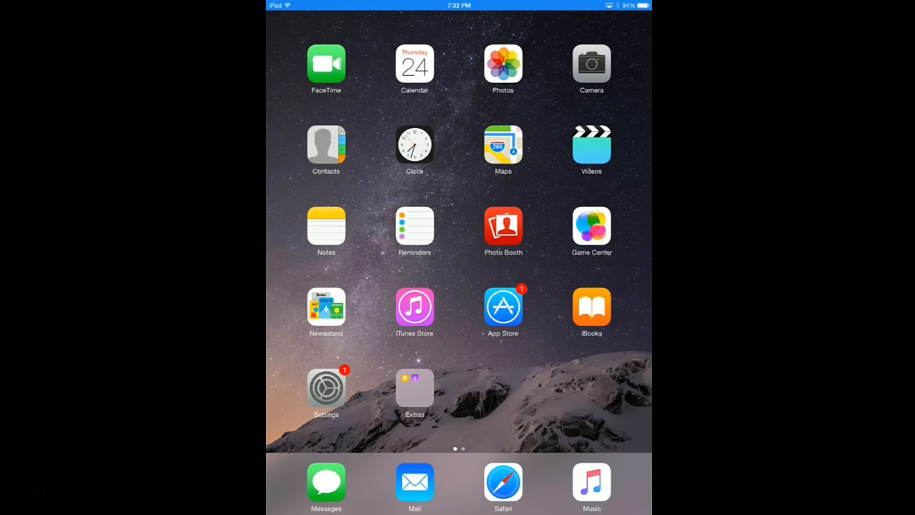
Step: Search the App Store for 'book wizard' and pick Scholastic Book Wizard
click(503, 306)
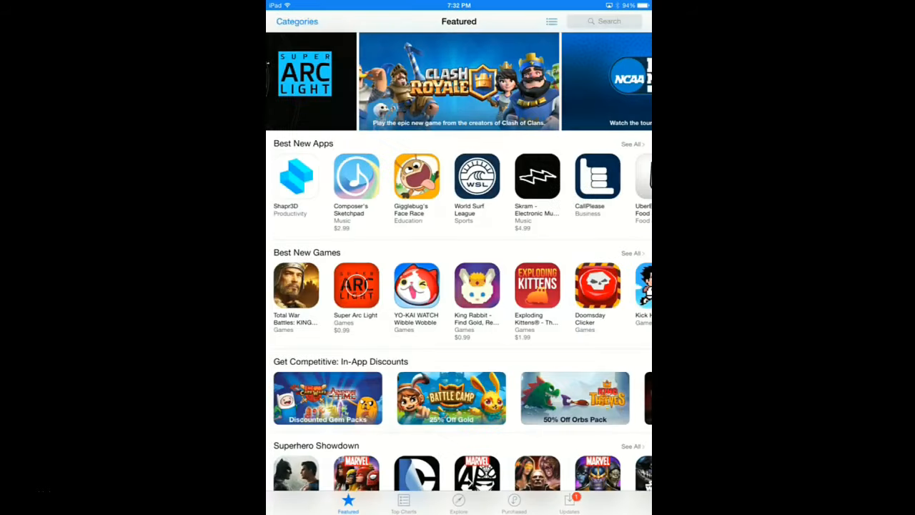
click(605, 20)
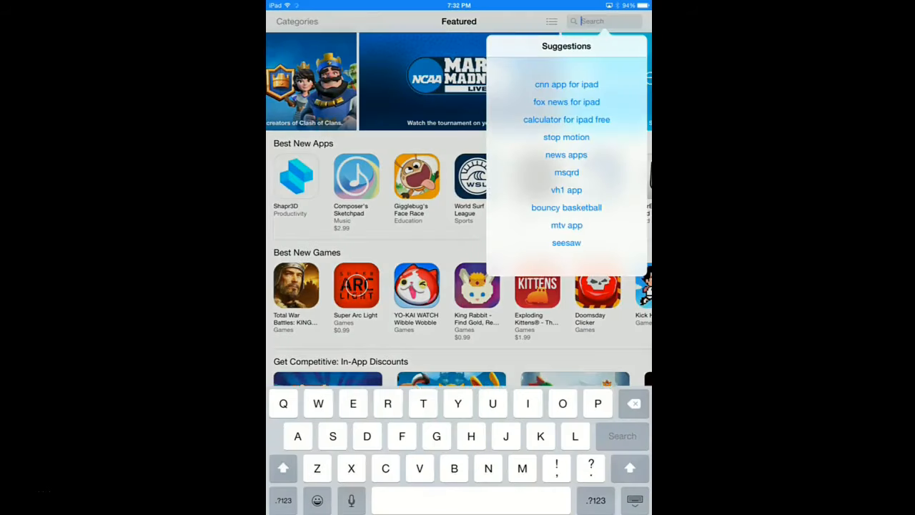
text(book)
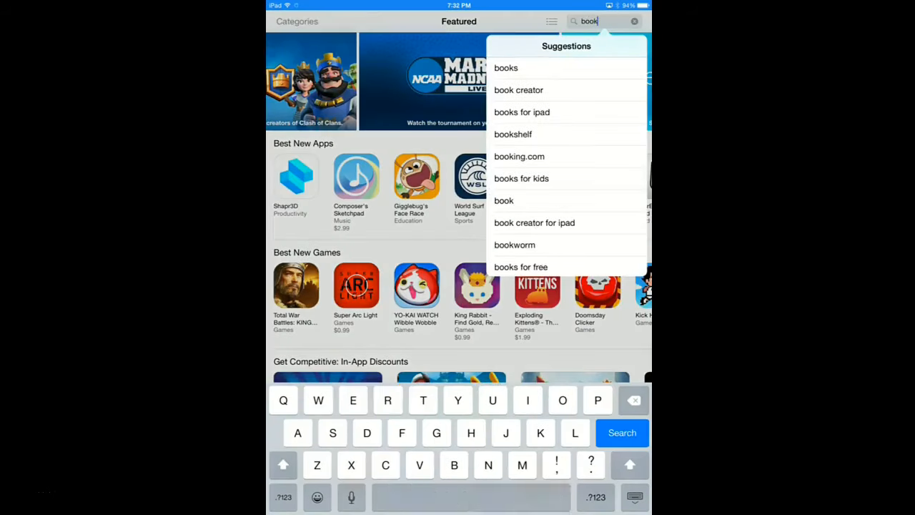
text(wi)
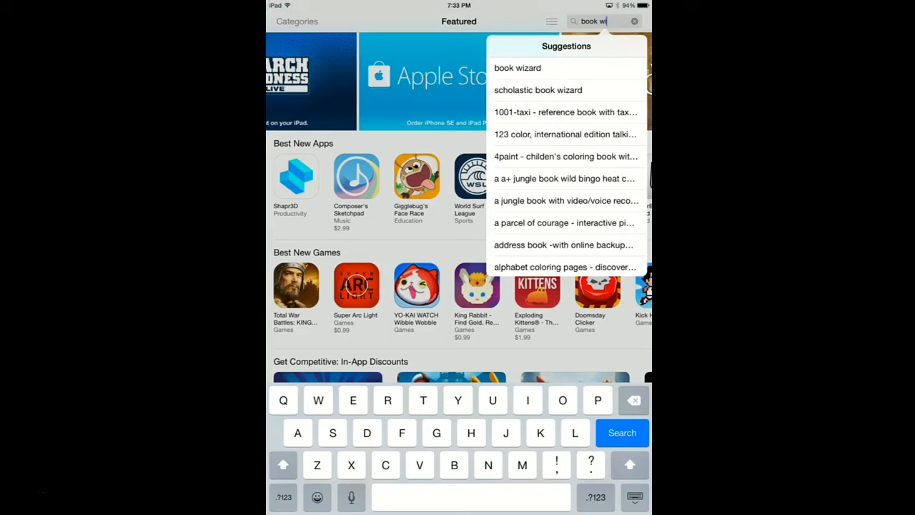
click(538, 90)
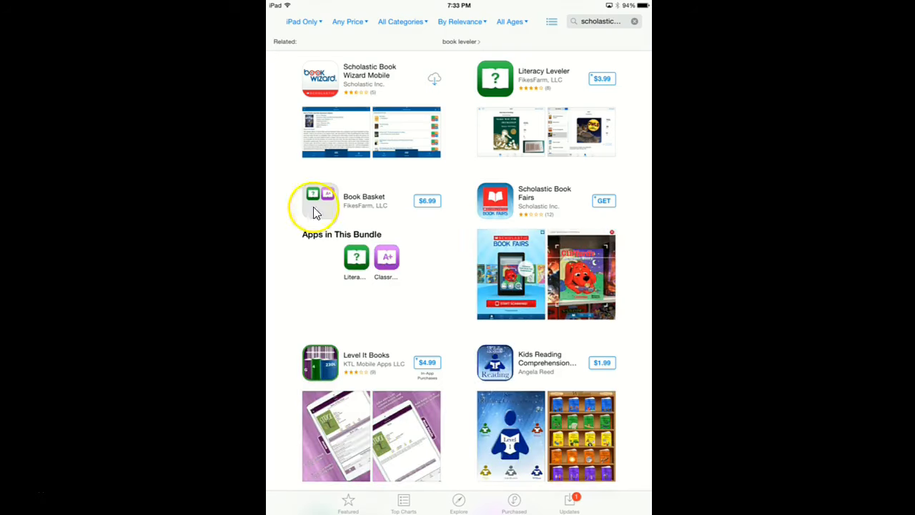
mouse_move(441, 92)
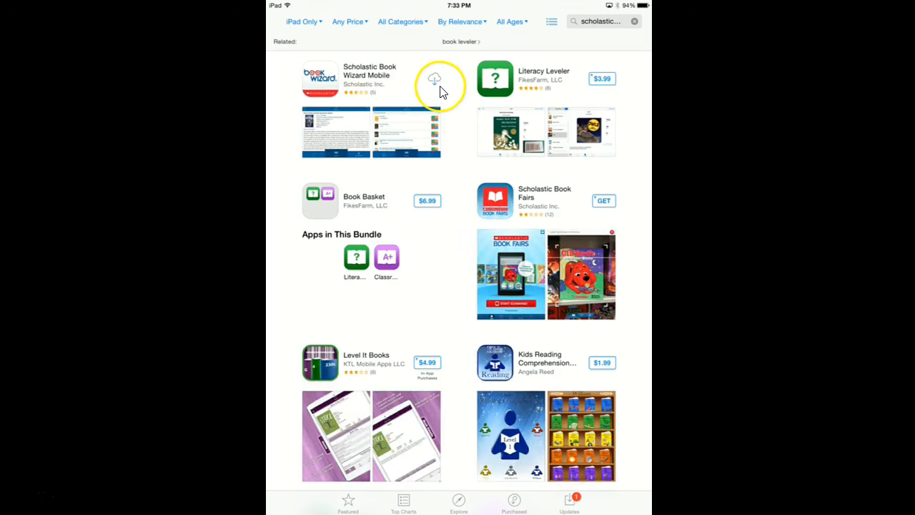
mouse_move(451, 99)
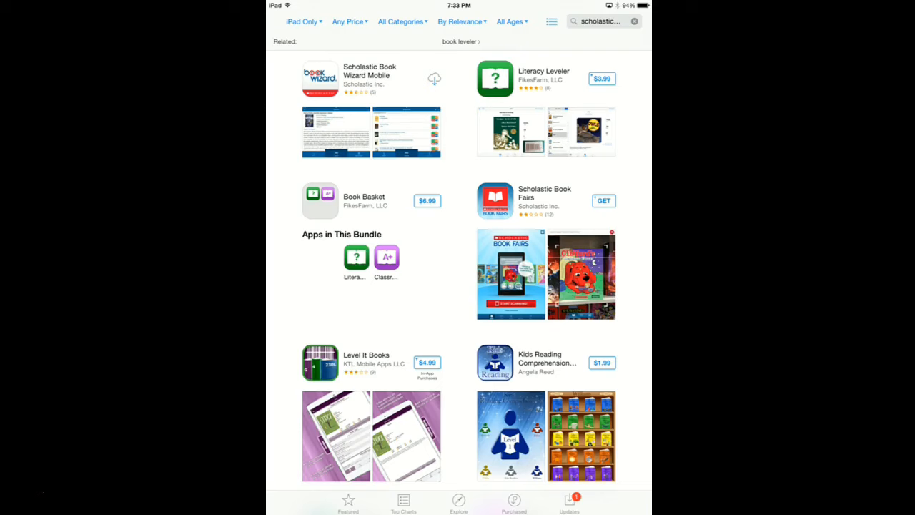
Step: Download Scholastic Book Wizard Mobile and launch it
click(434, 78)
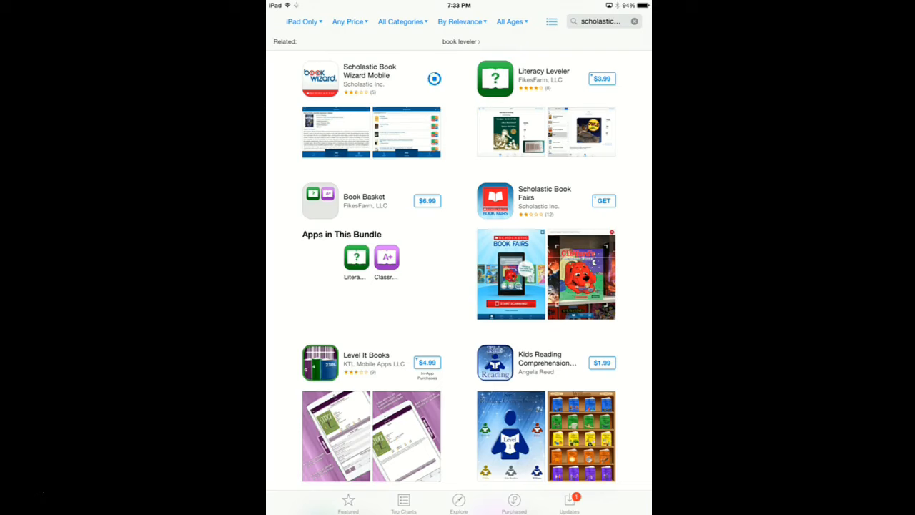
click(426, 79)
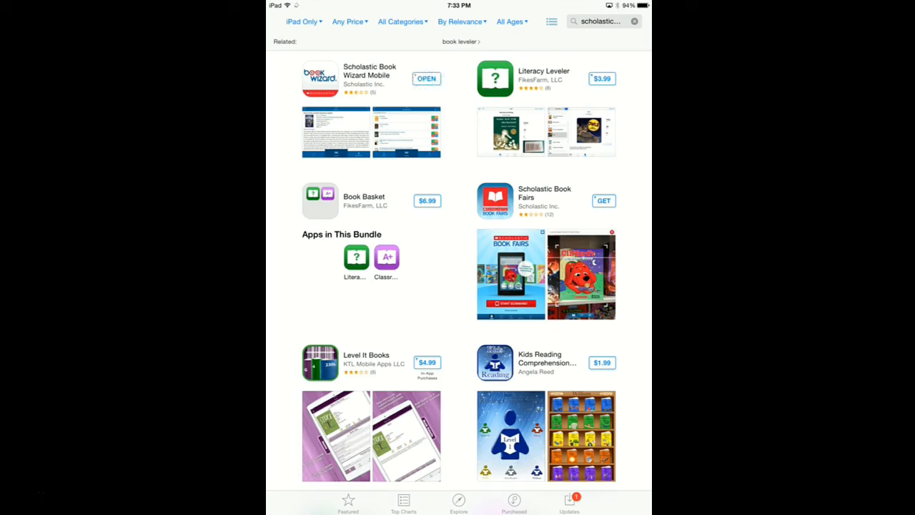
click(427, 79)
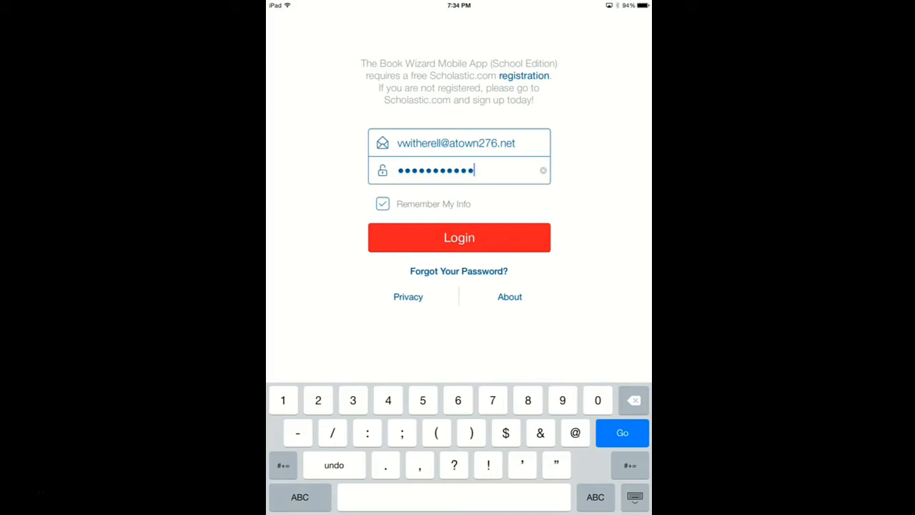
mouse_move(440, 214)
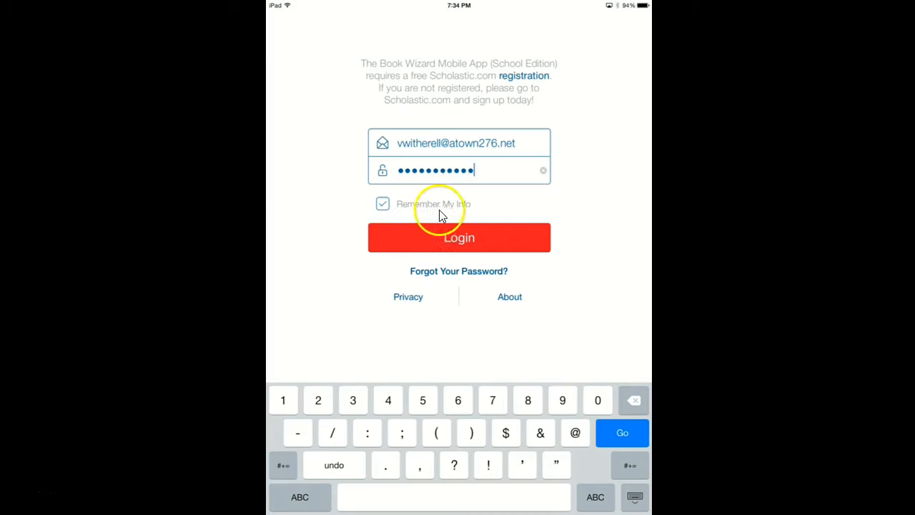
mouse_move(326, 268)
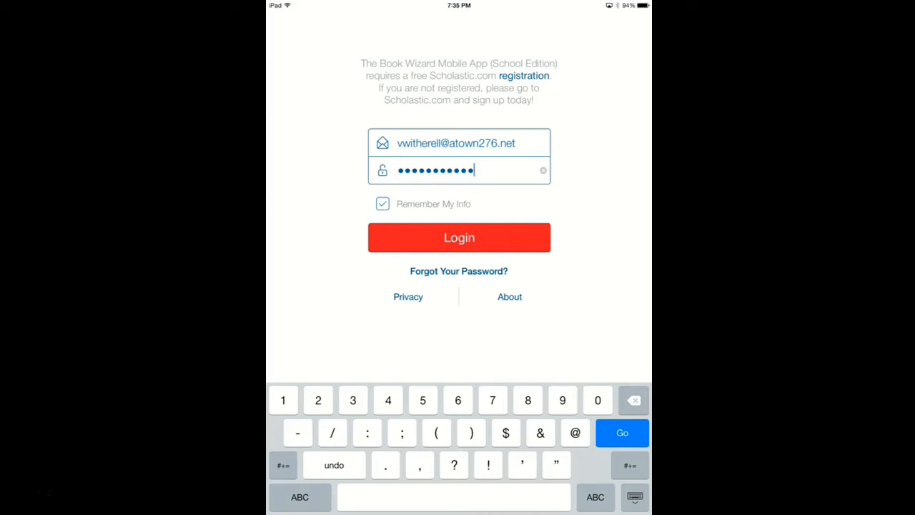
Step: Log in to Book Wizard and allow camera access for the barcode scanner
click(458, 238)
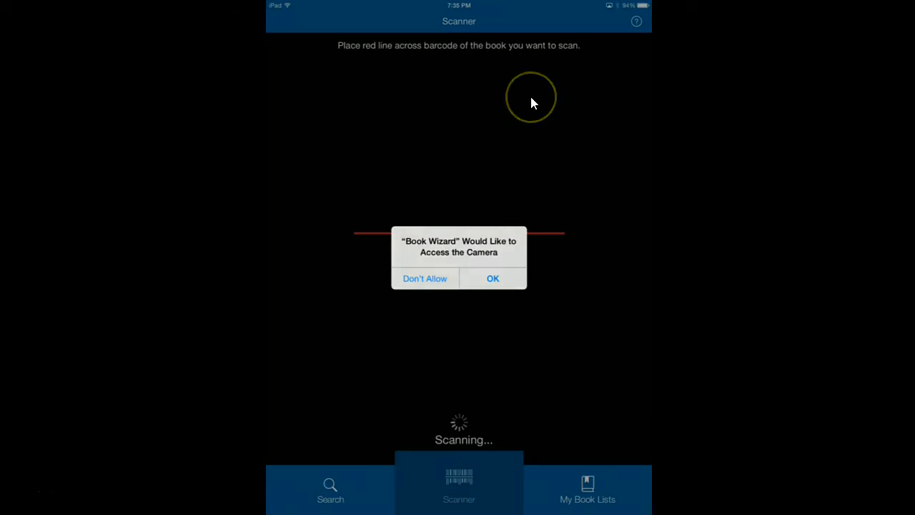
mouse_move(617, 169)
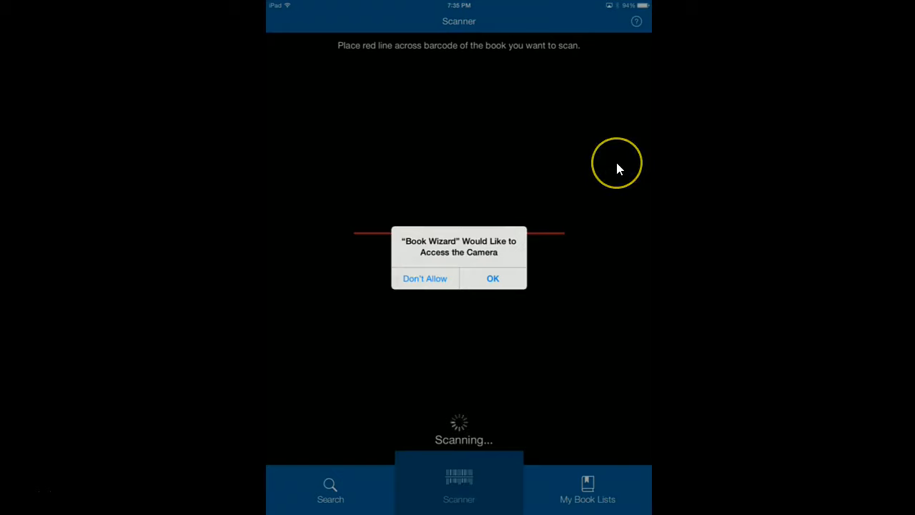
mouse_move(617, 169)
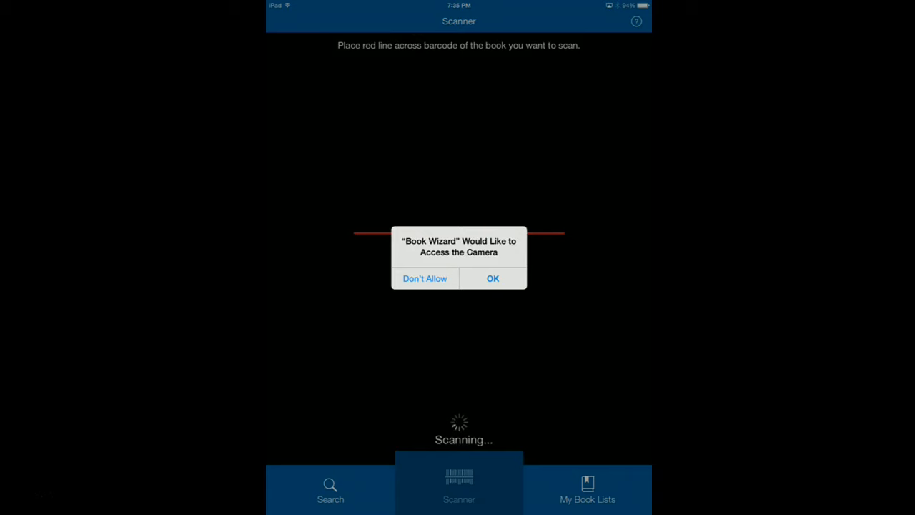
click(493, 278)
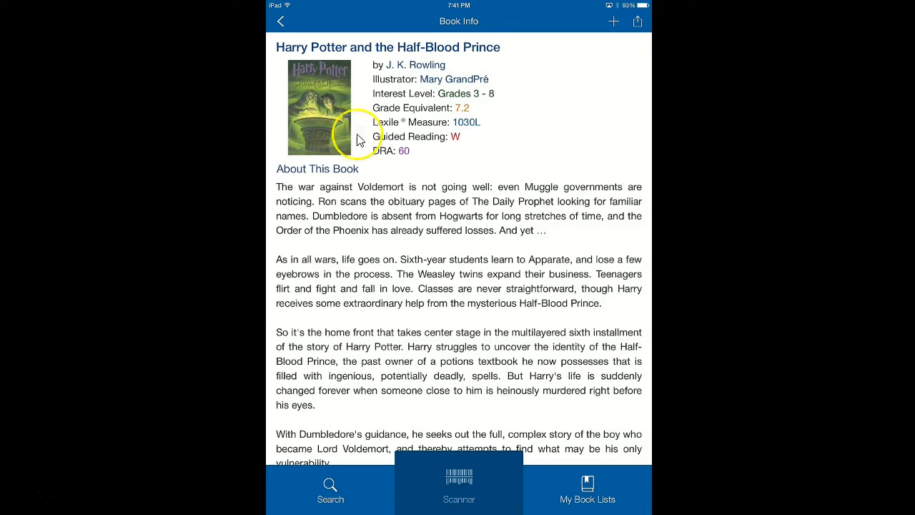
mouse_move(412, 127)
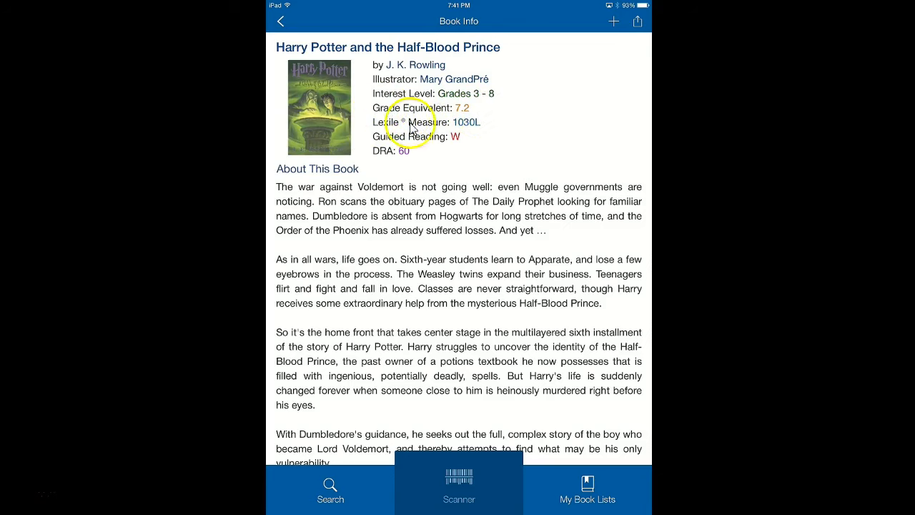
mouse_move(378, 160)
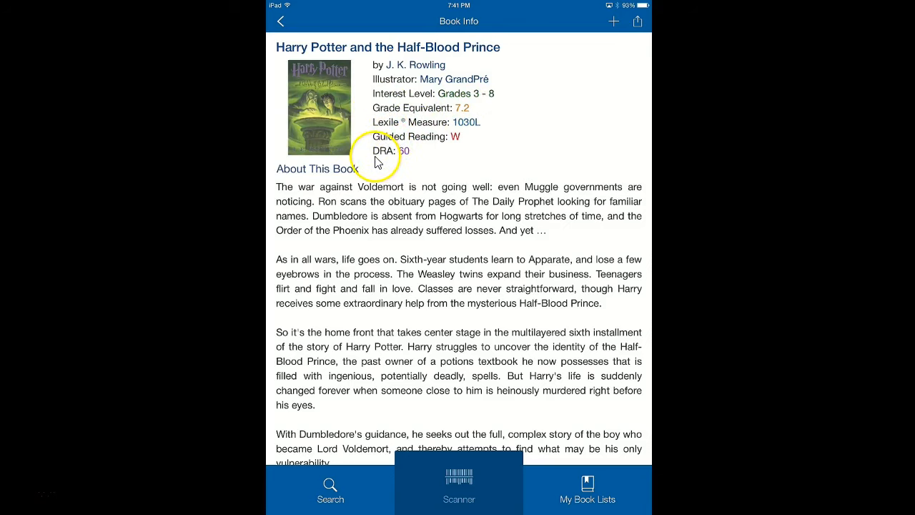
mouse_move(427, 188)
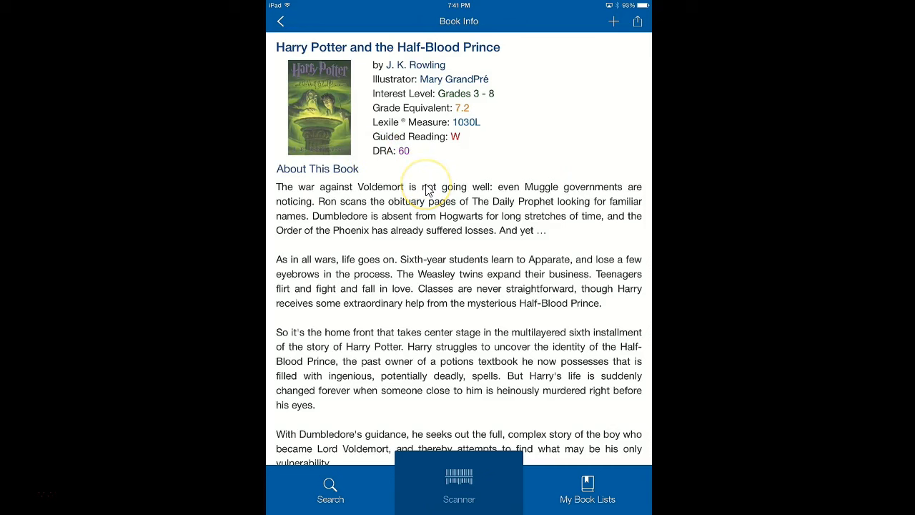
Step: Add Harry Potter and the Half-Blood Prince to All Books and view the book lists
scroll(up, 3)
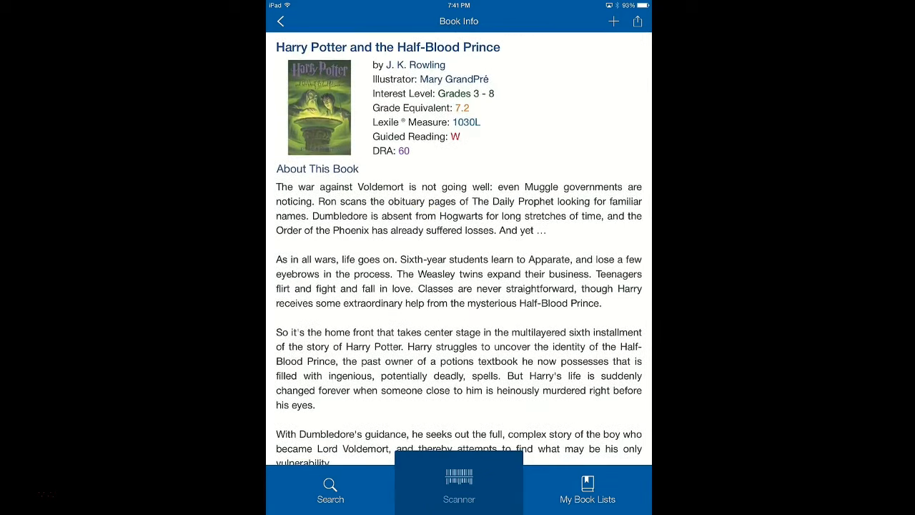
scroll(up, 3)
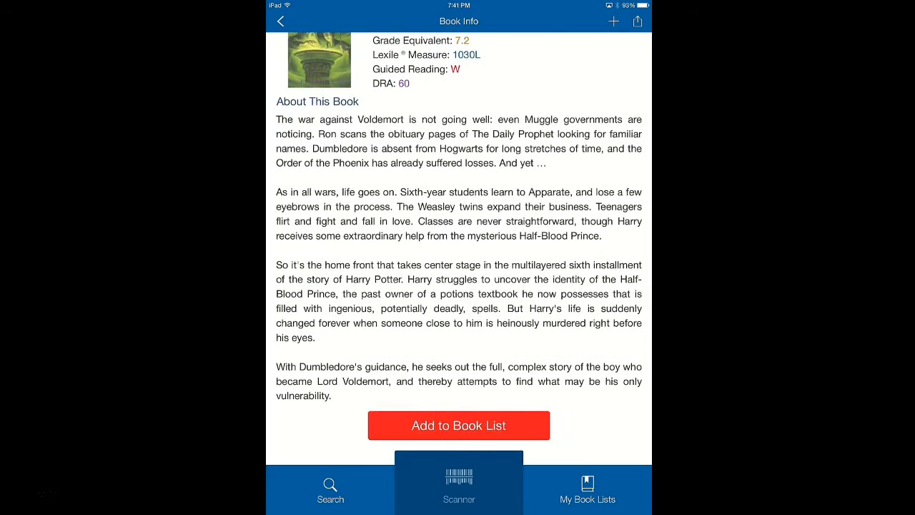
click(458, 426)
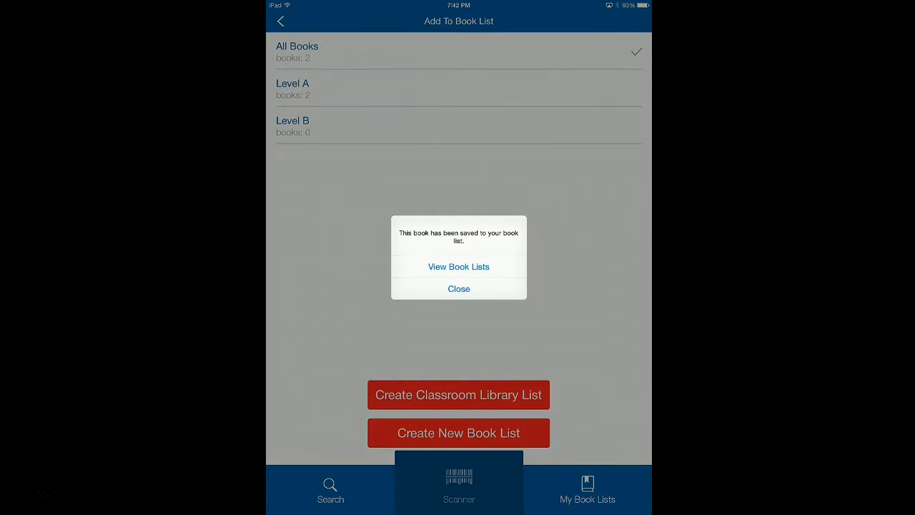
click(459, 266)
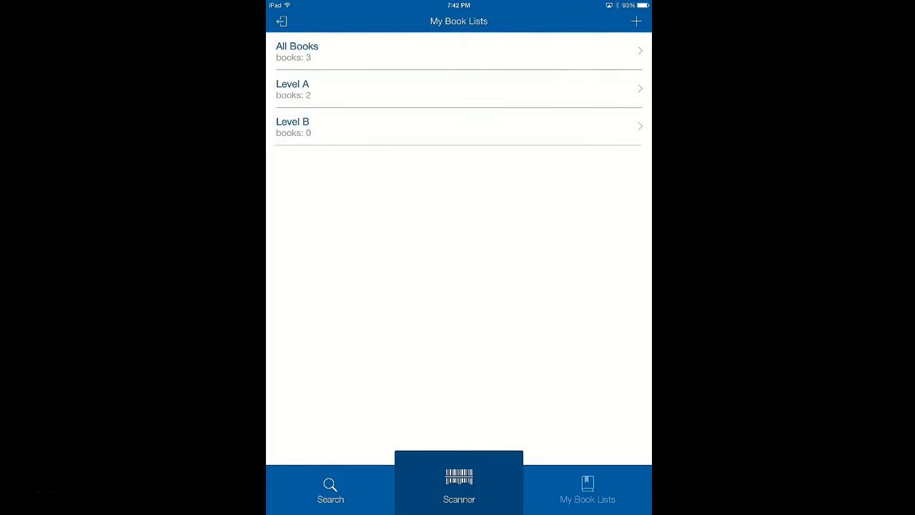
mouse_move(426, 444)
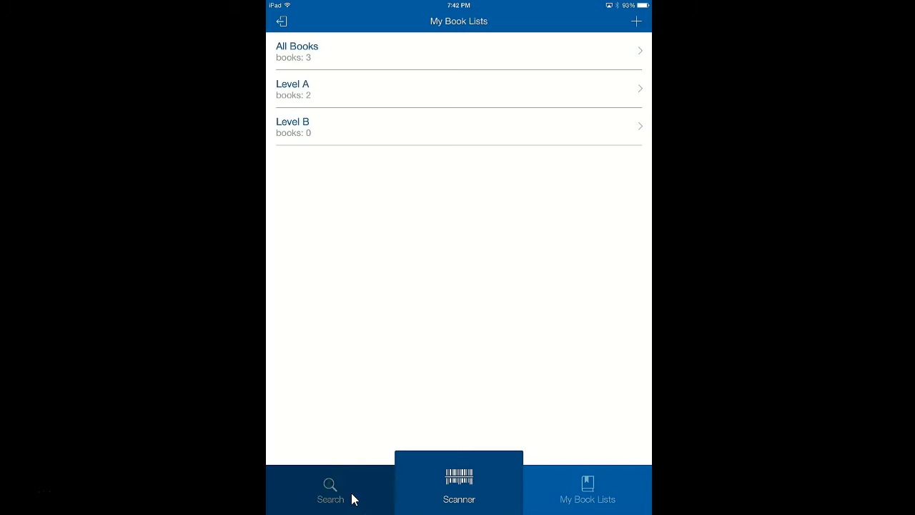
Step: Search 'duck on a bike', view Duck on a Bike's Book Info, then reopen the empty Search tab
click(330, 490)
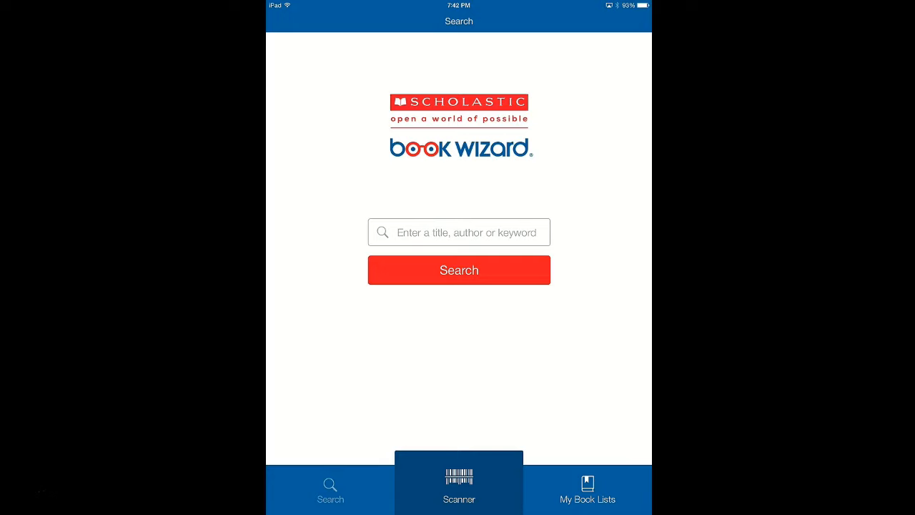
click(458, 231)
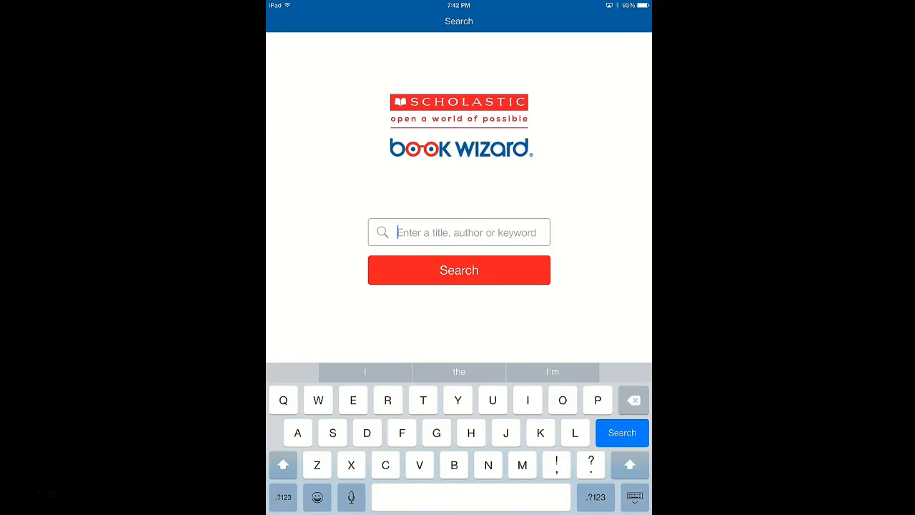
text(duck on)
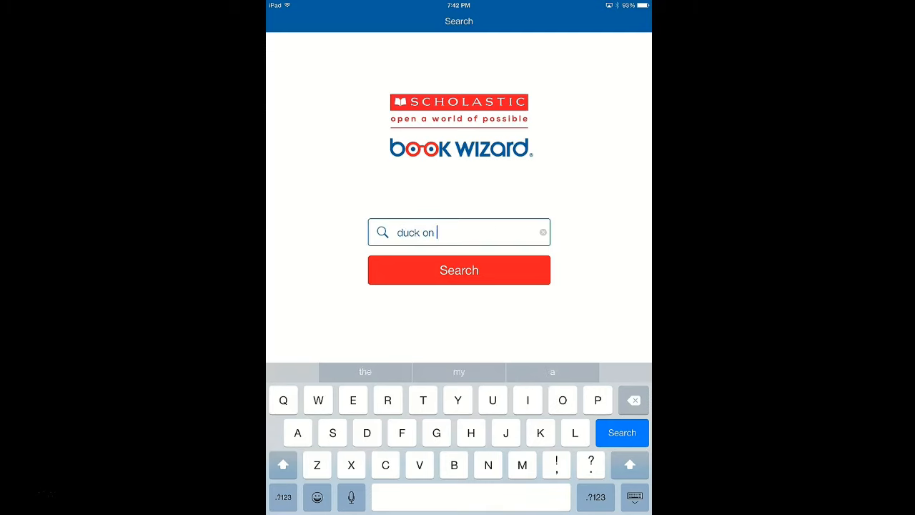
text(a bike)
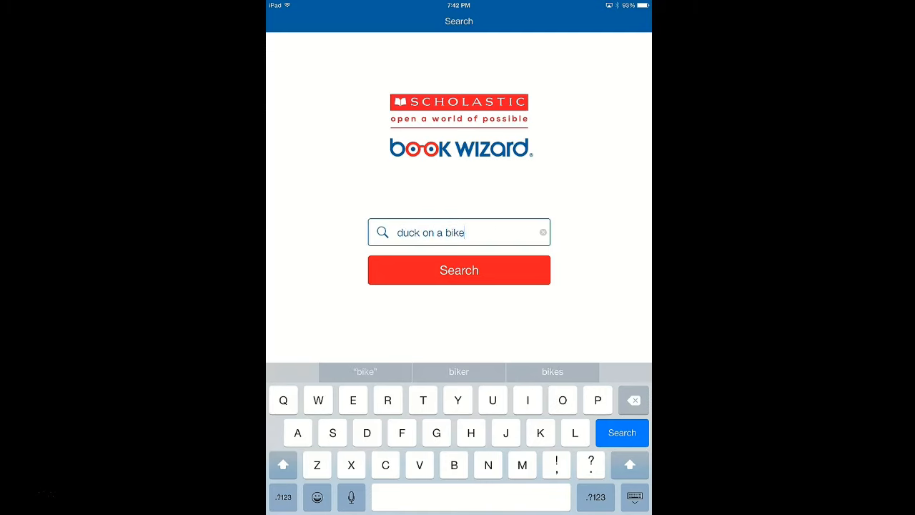
click(459, 270)
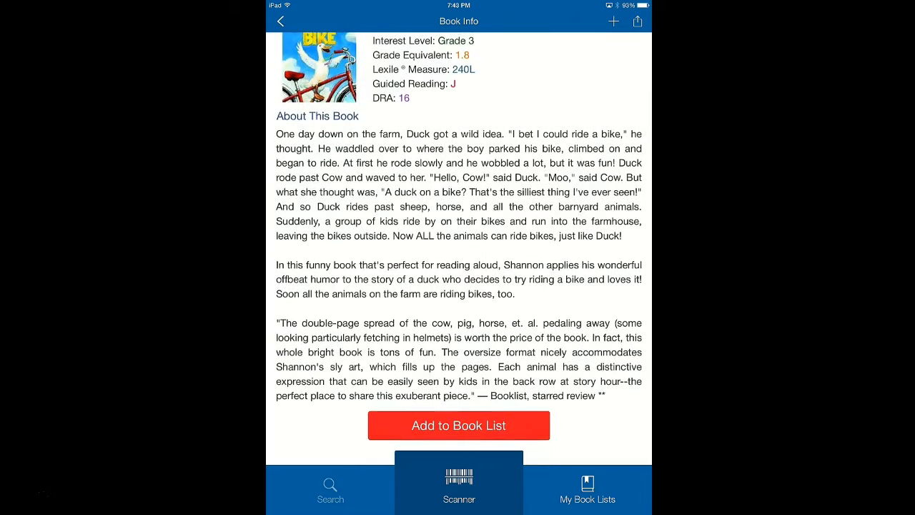
click(329, 489)
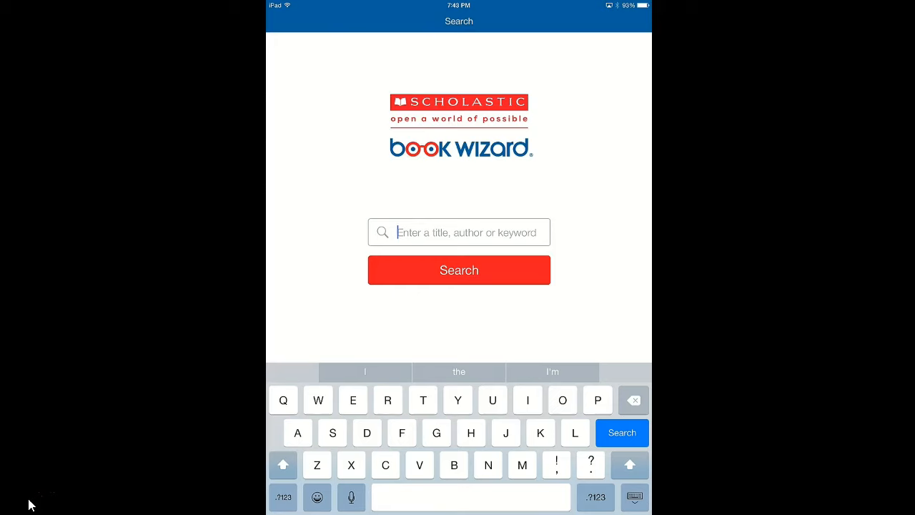
Step: Run a 'Rowling' search returning 36 results, then return to the search box
text(rowling)
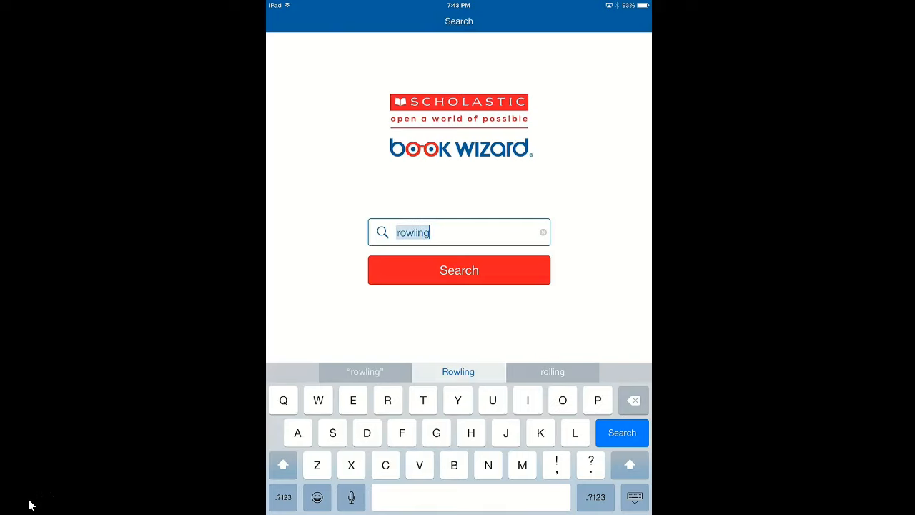
click(458, 269)
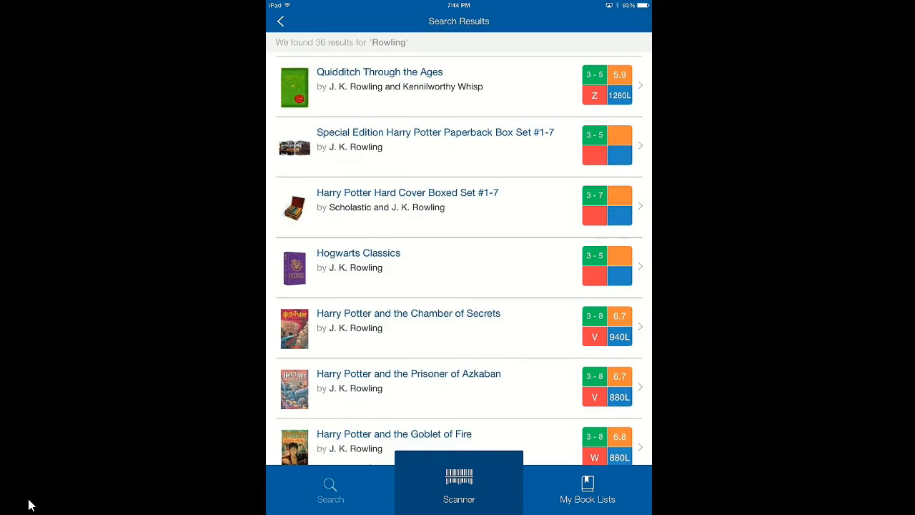
click(280, 21)
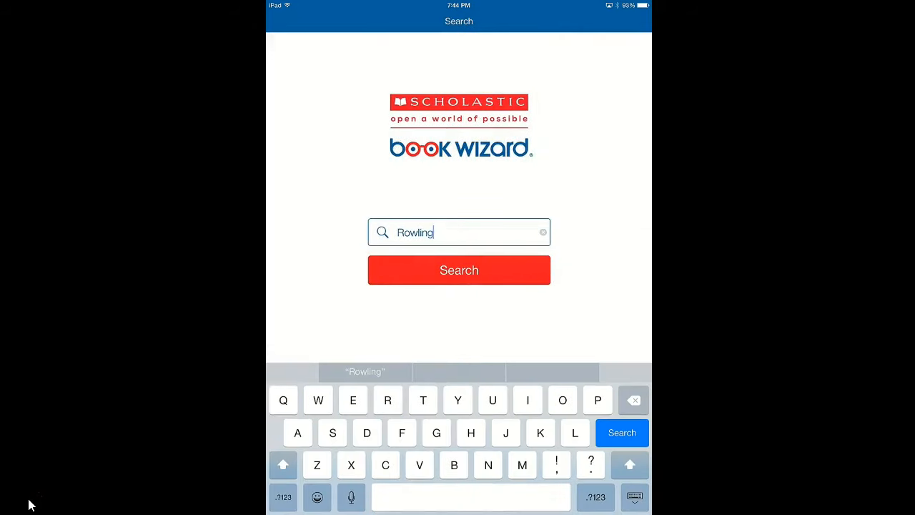
Step: Browse the 295 butterfly results and Karen Shapiro's Butterflies, check My Book Lists, and rerun the search
click(543, 232)
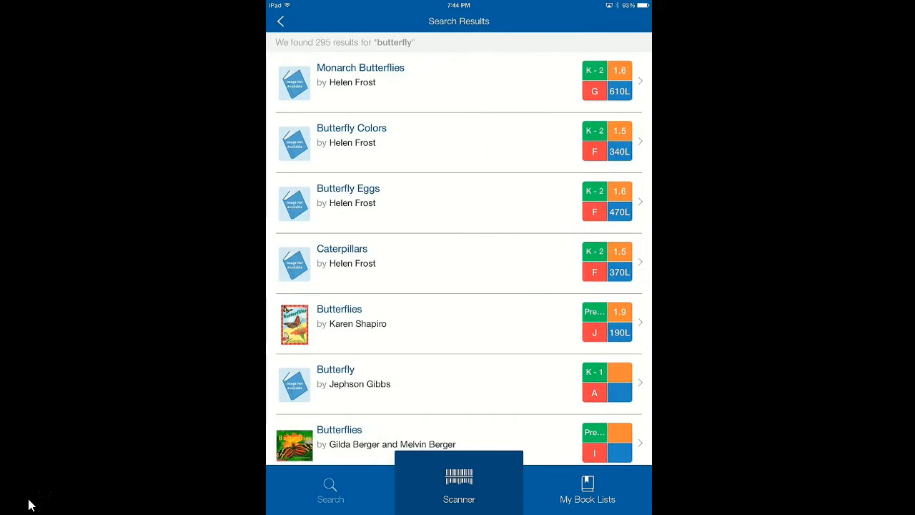
scroll(down, 3)
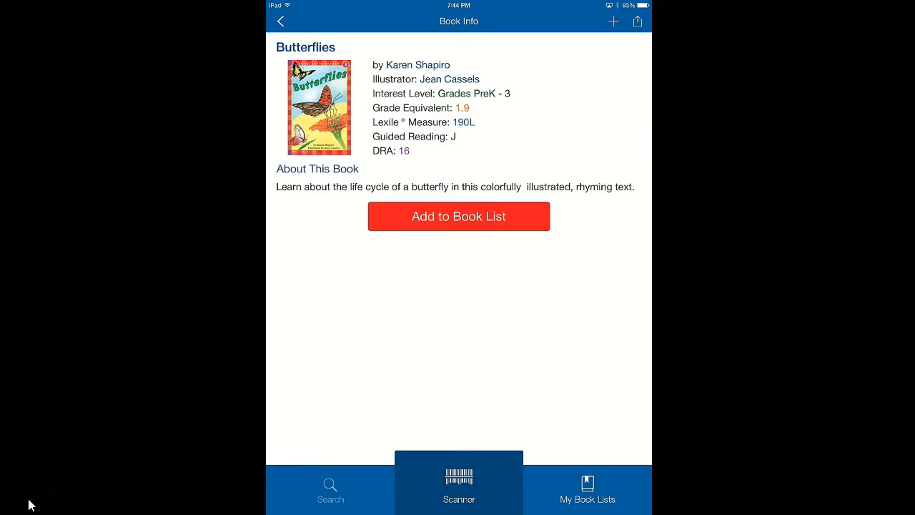
click(458, 216)
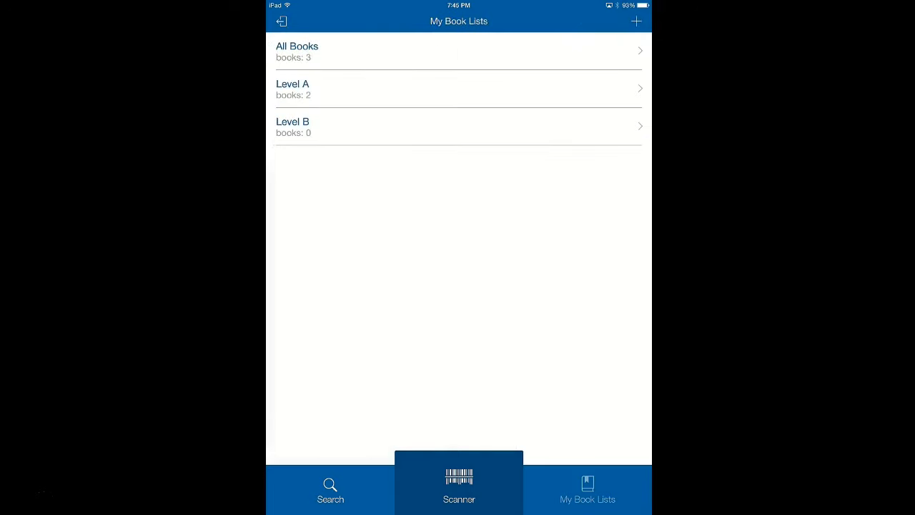
click(329, 490)
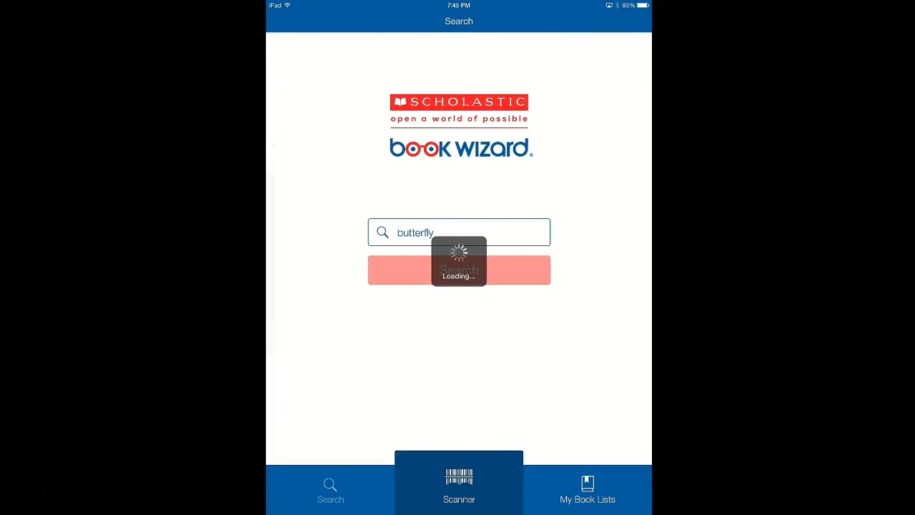
click(458, 270)
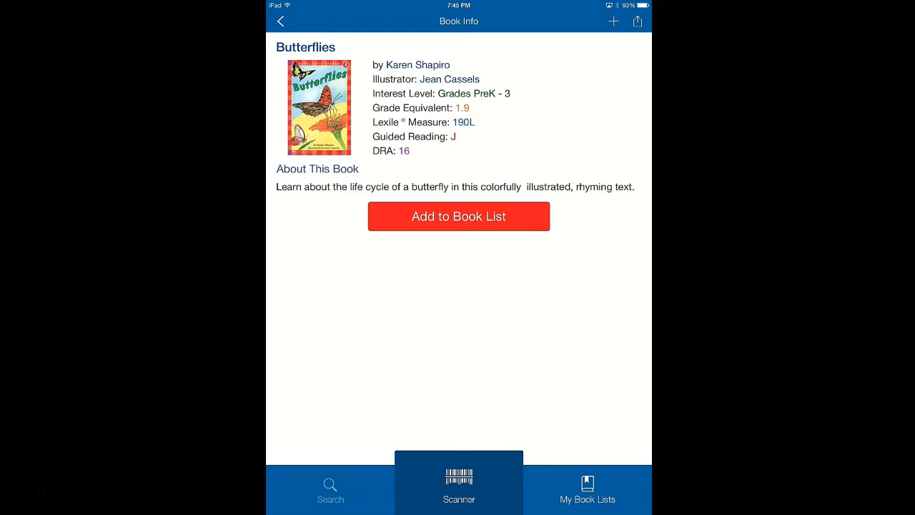
click(459, 216)
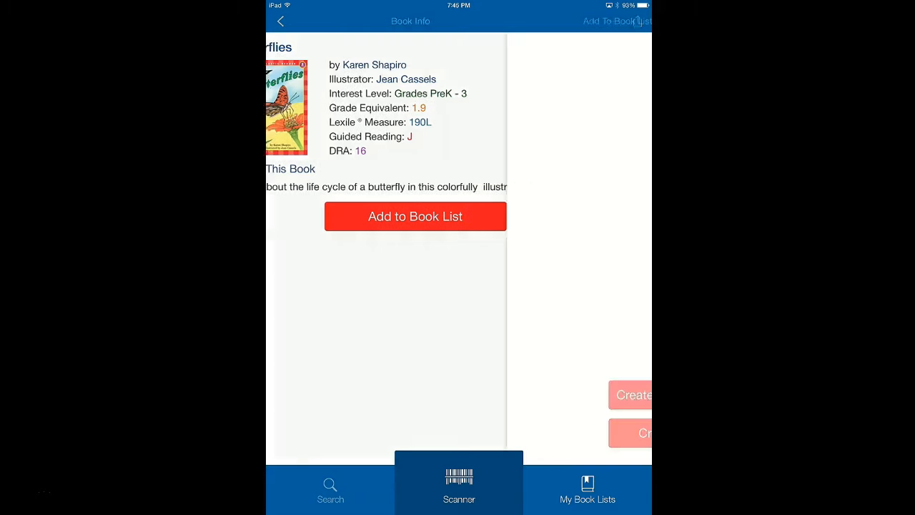
click(414, 216)
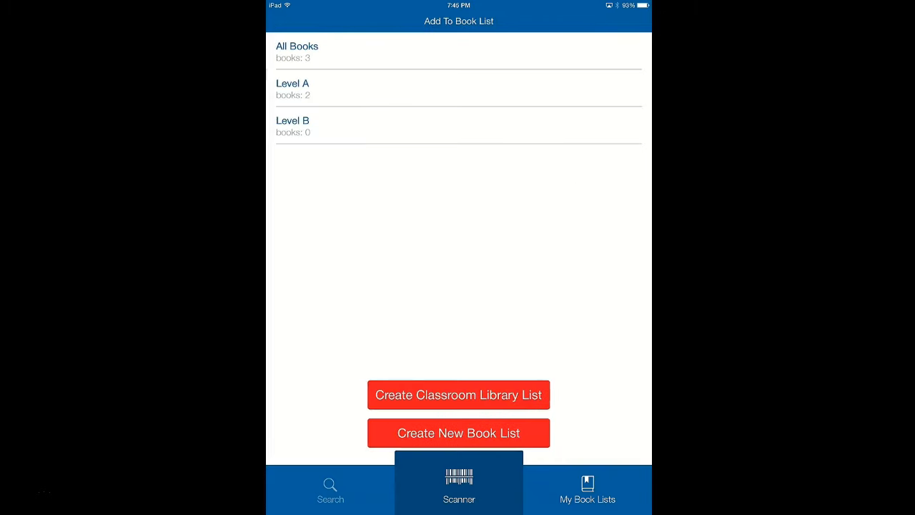
click(281, 21)
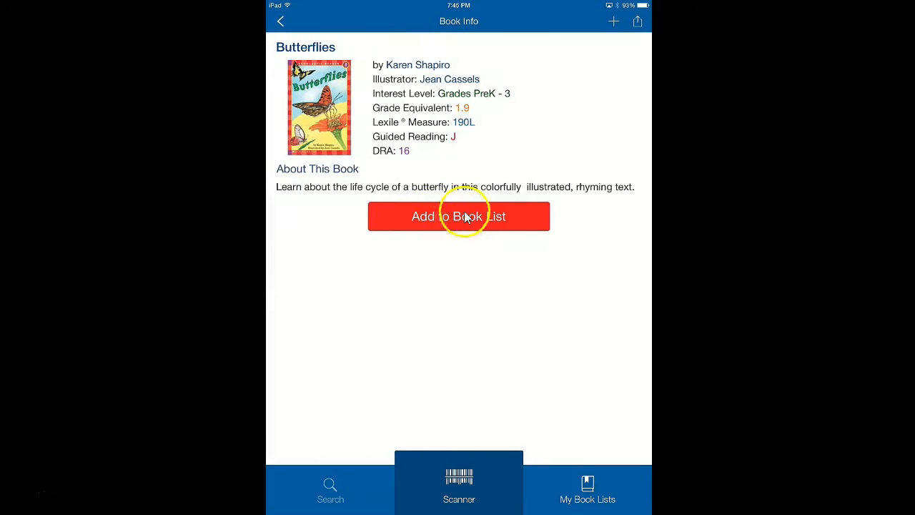
mouse_move(623, 23)
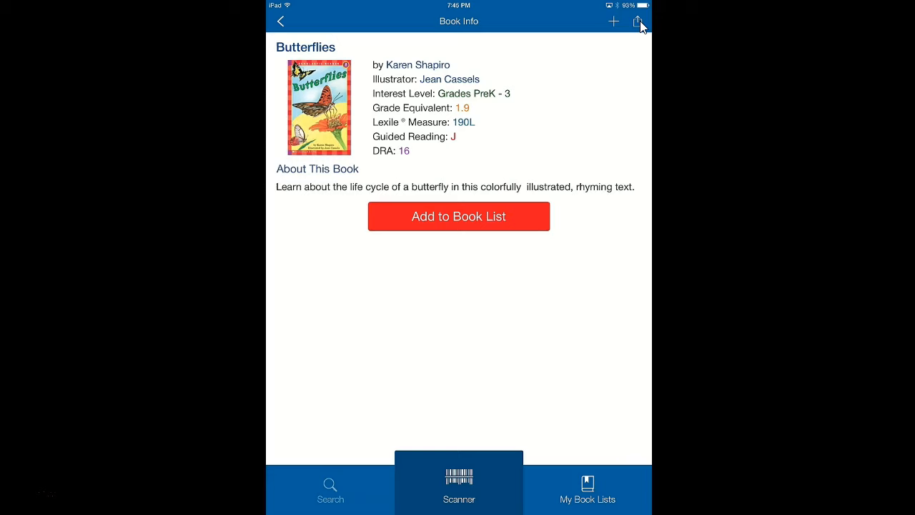
mouse_move(640, 23)
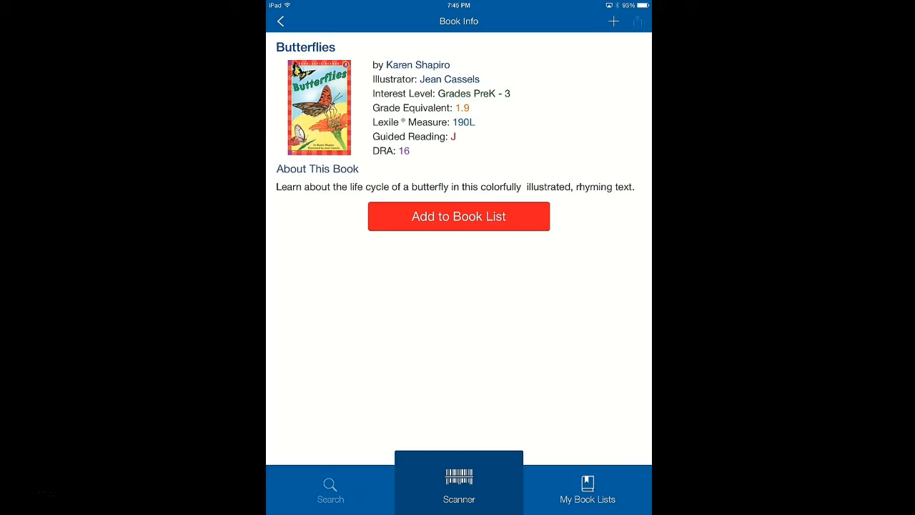
Step: Open the Share Book menu with Print, Email, Facebook, Twitter and Pinterest for Butterflies
click(638, 21)
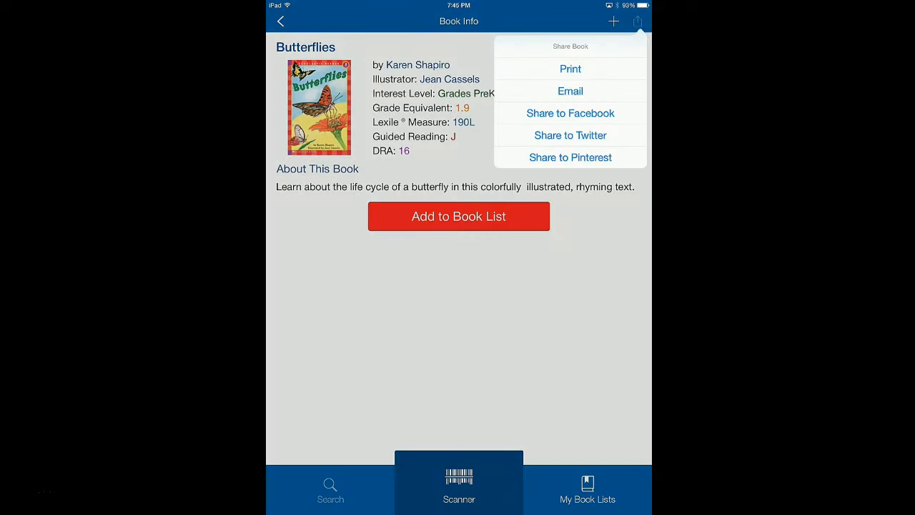